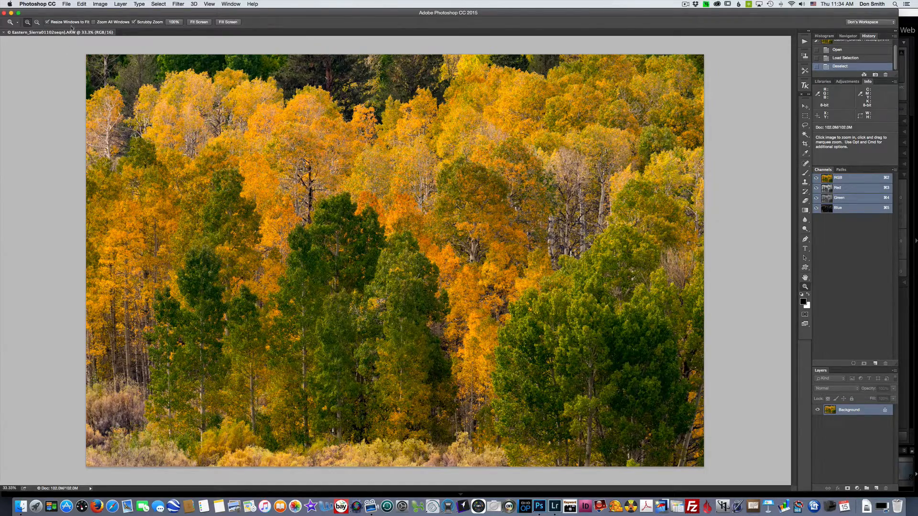
- Browse Photoshop's File > Automate menu, then the Filter menu to reach ON1 Effects 10
click(66, 4)
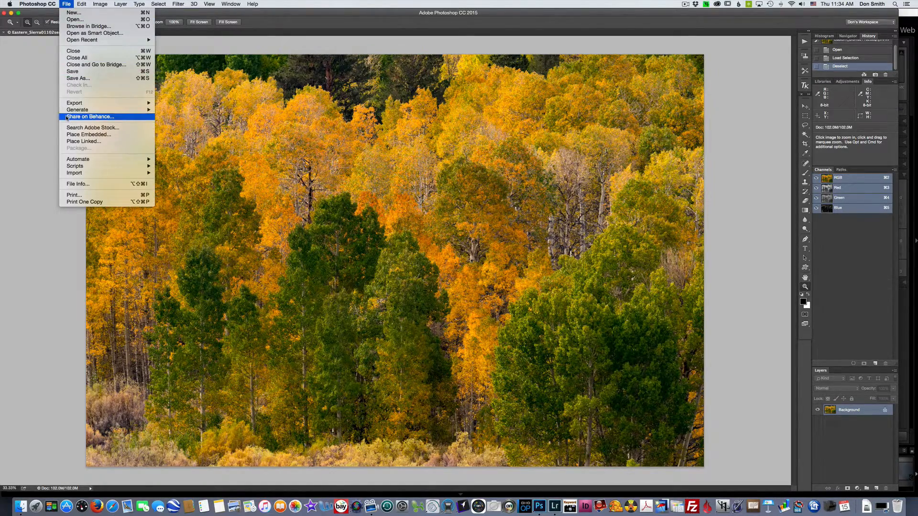
mouse_move(78, 159)
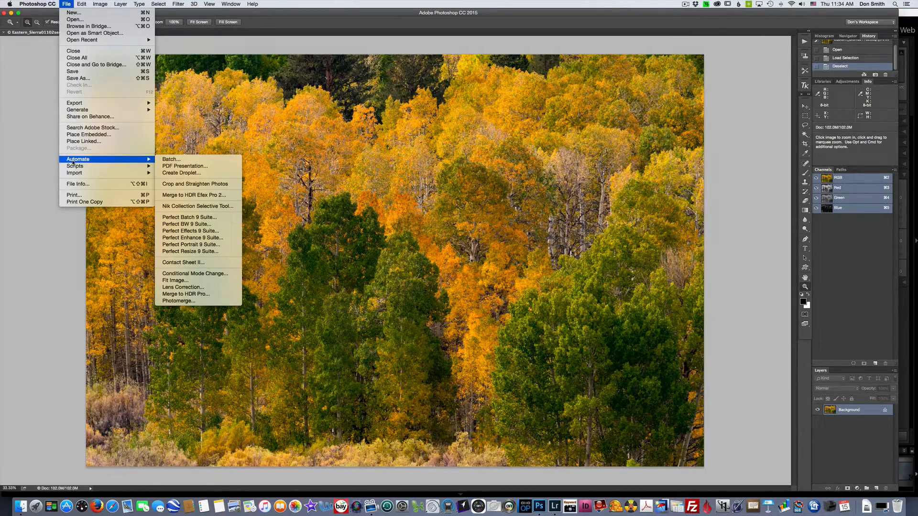
mouse_move(189, 217)
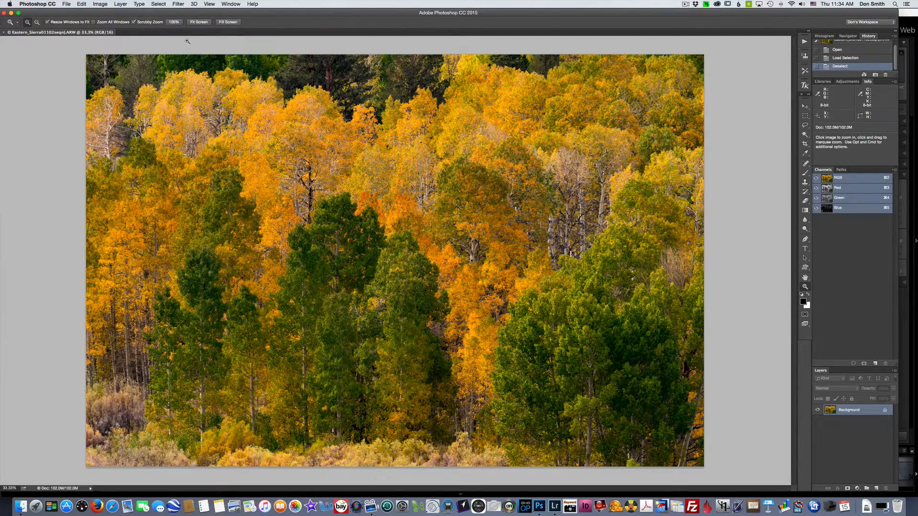
click(178, 4)
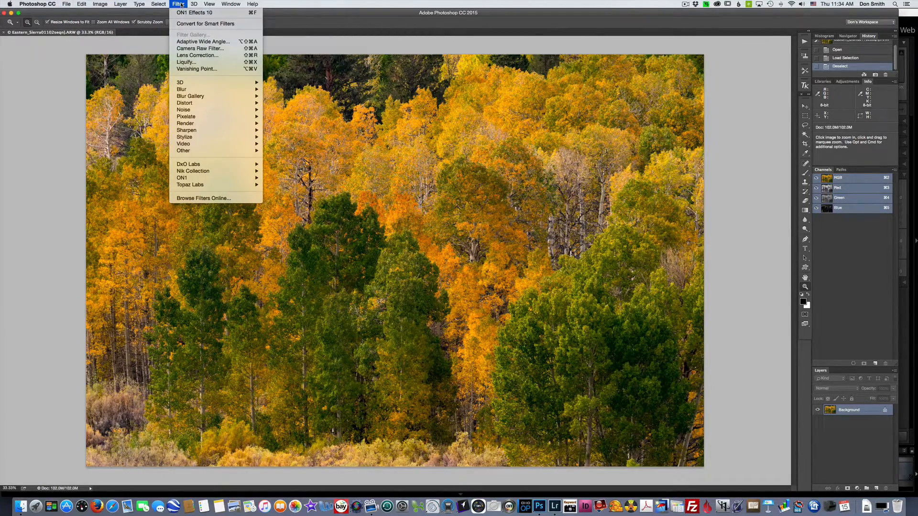
mouse_move(181, 178)
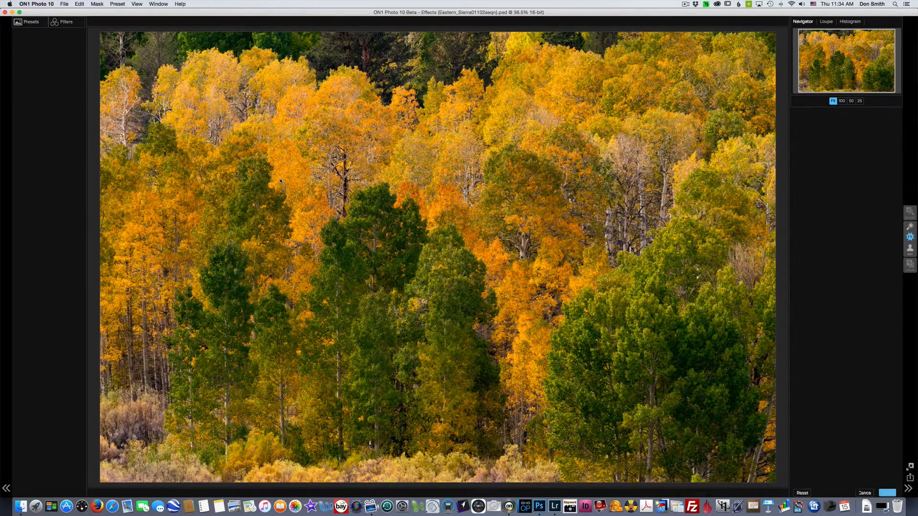
- Show the Filters browser and return from Sharpening presets to the full category list
click(66, 22)
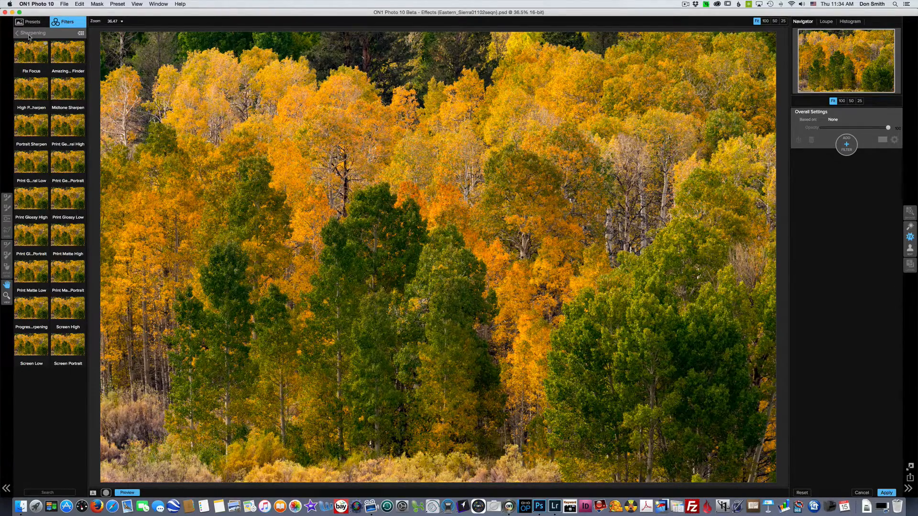
click(16, 32)
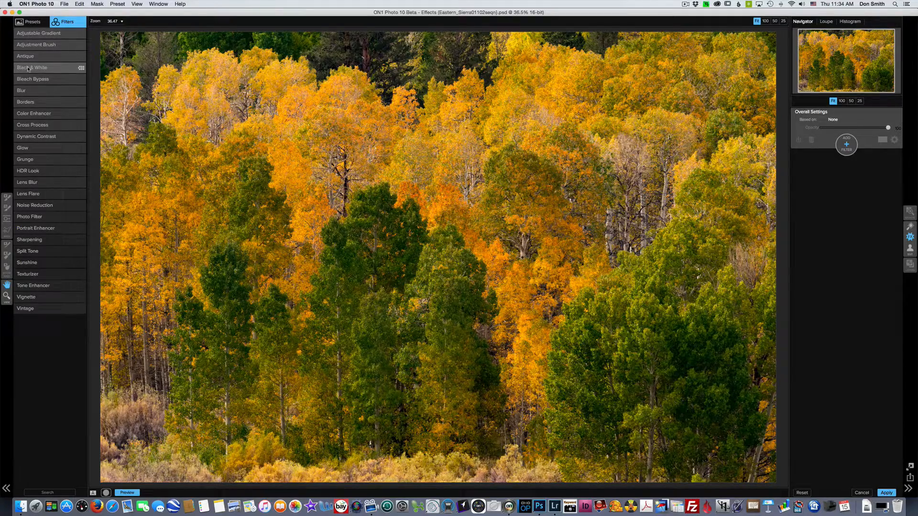
click(32, 67)
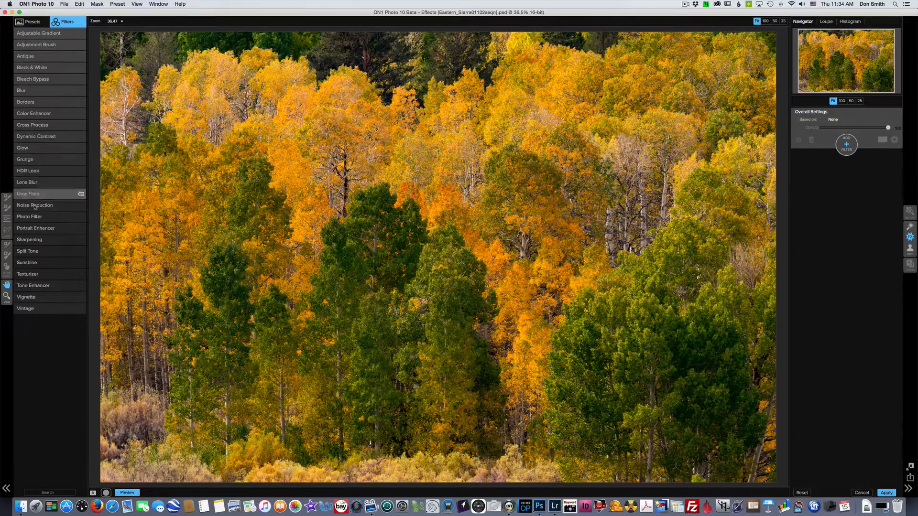
mouse_move(41, 102)
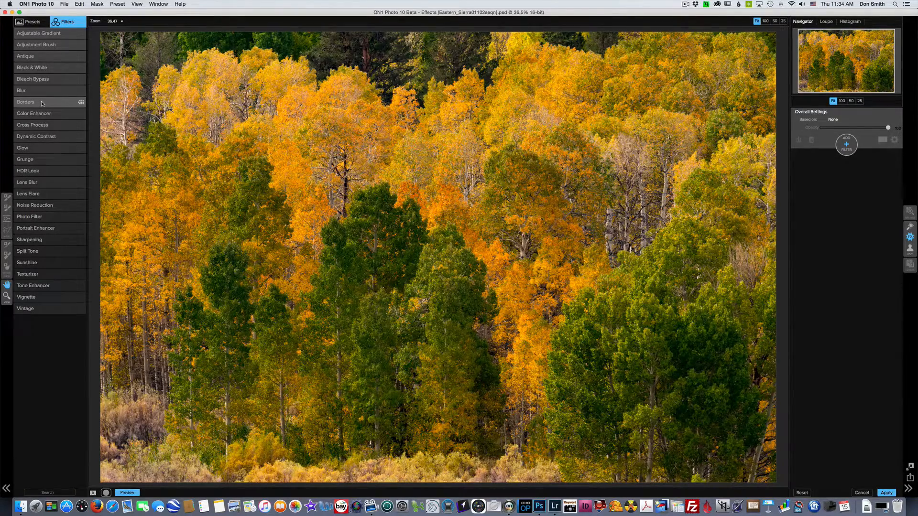
mouse_move(37, 139)
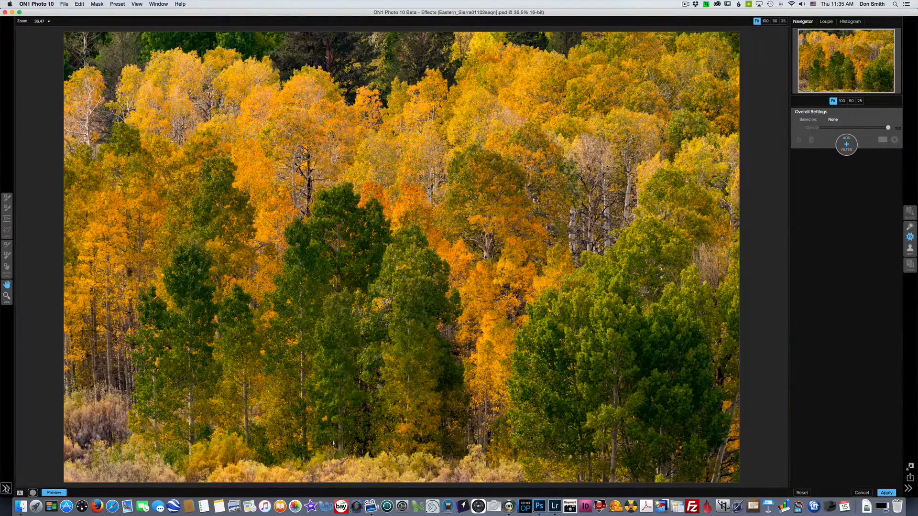
click(66, 22)
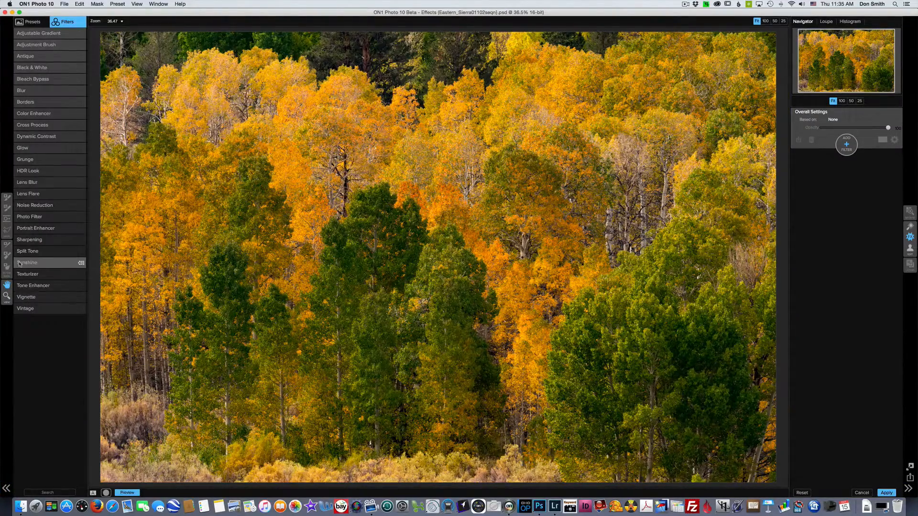
mouse_move(27, 275)
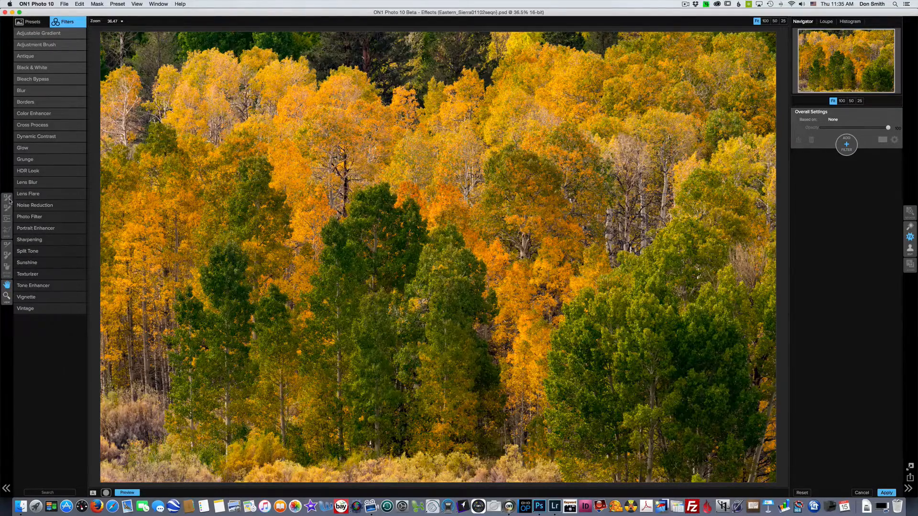
mouse_move(7, 199)
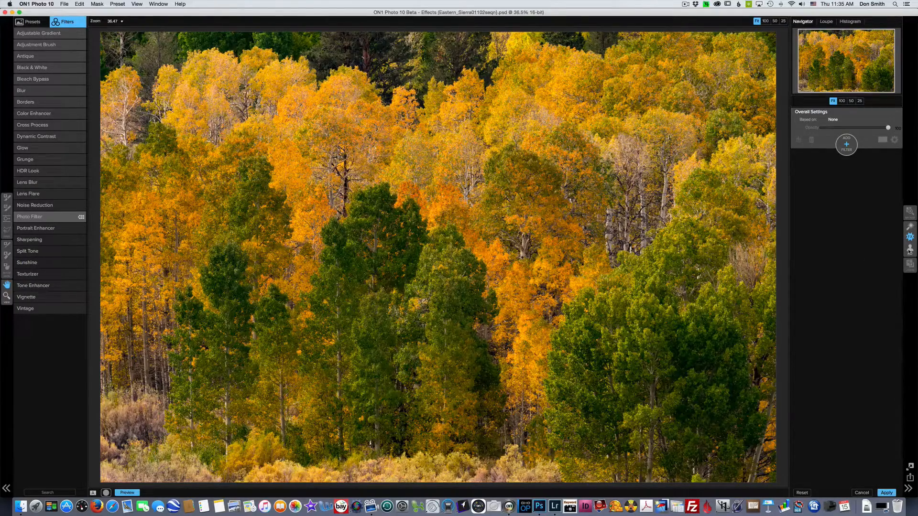
mouse_move(910, 236)
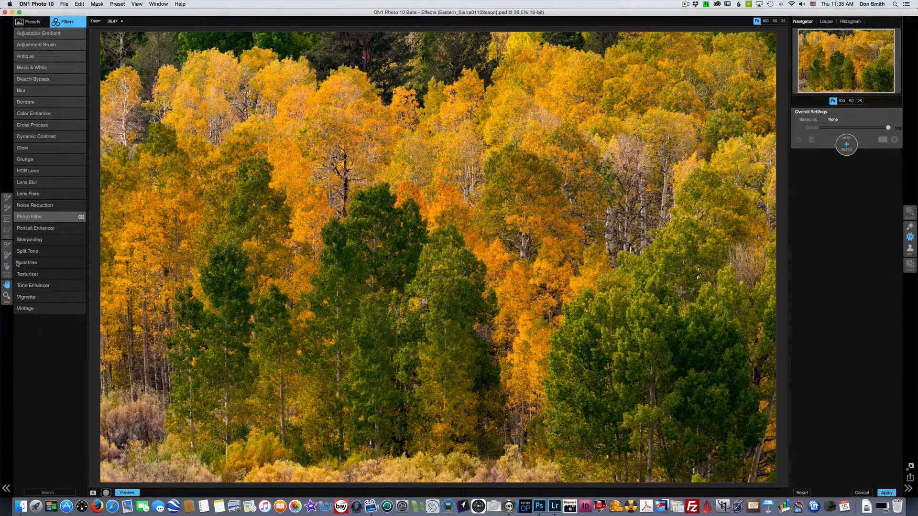
- Add a Dynamic Contrast filter using its Natural preset to the aspen photo
click(35, 136)
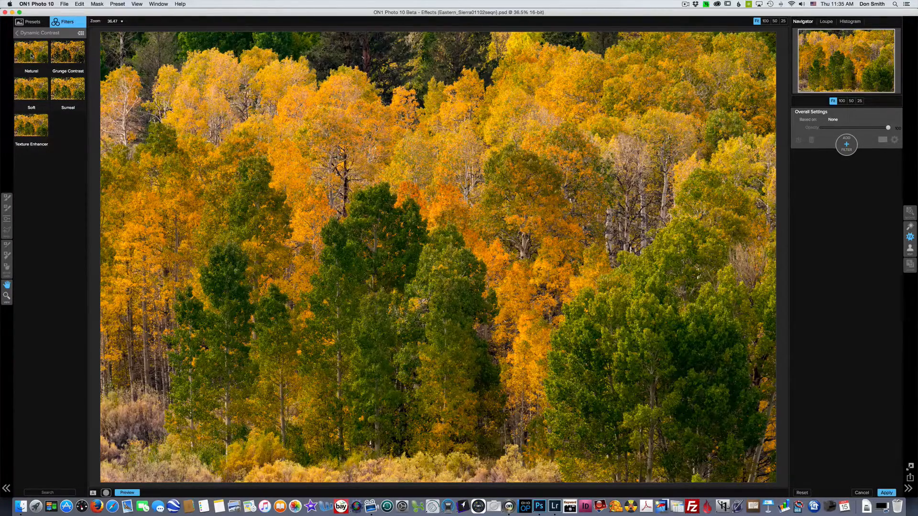
click(31, 51)
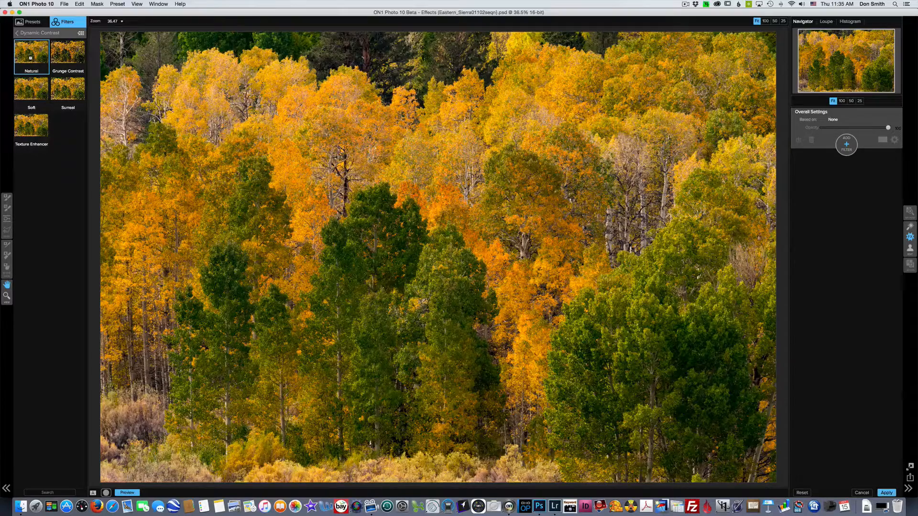
click(31, 53)
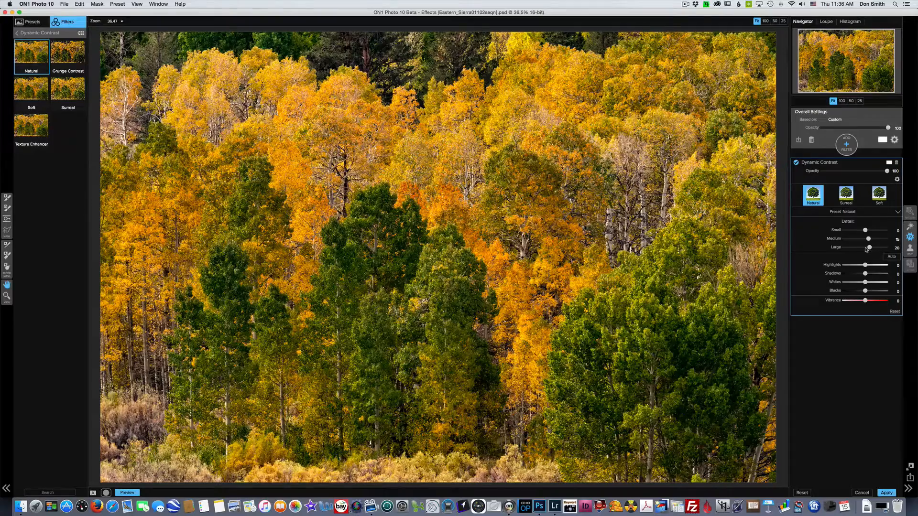
mouse_move(868, 246)
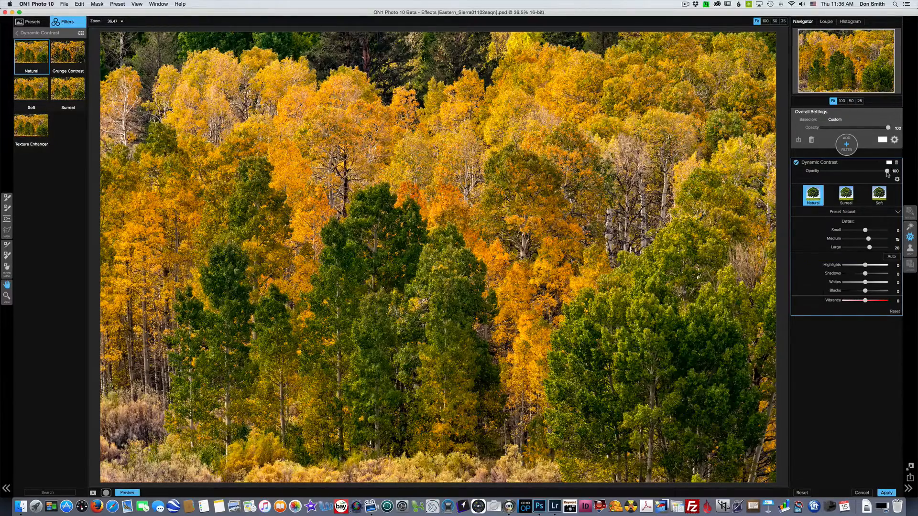
mouse_move(888, 172)
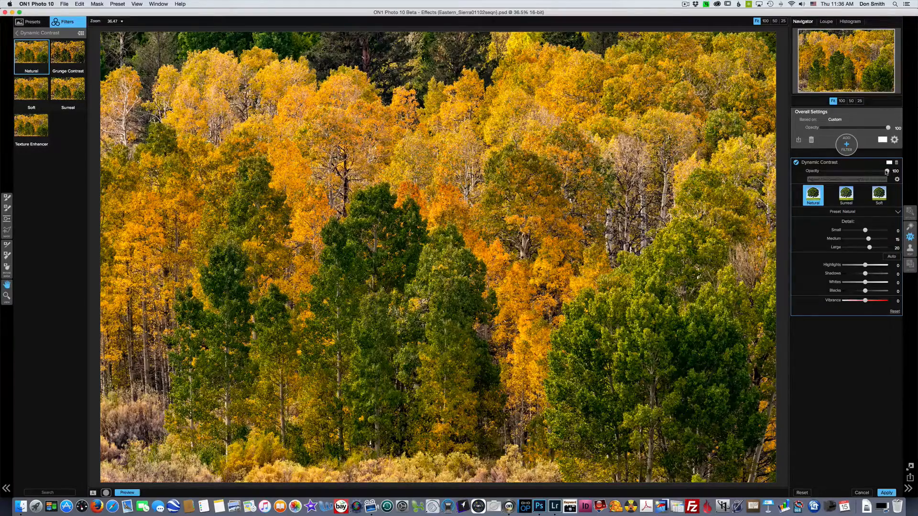
- Compare Dynamic Contrast at zero and partial strength, settling its opacity at 49
drag(887, 171, 823, 172)
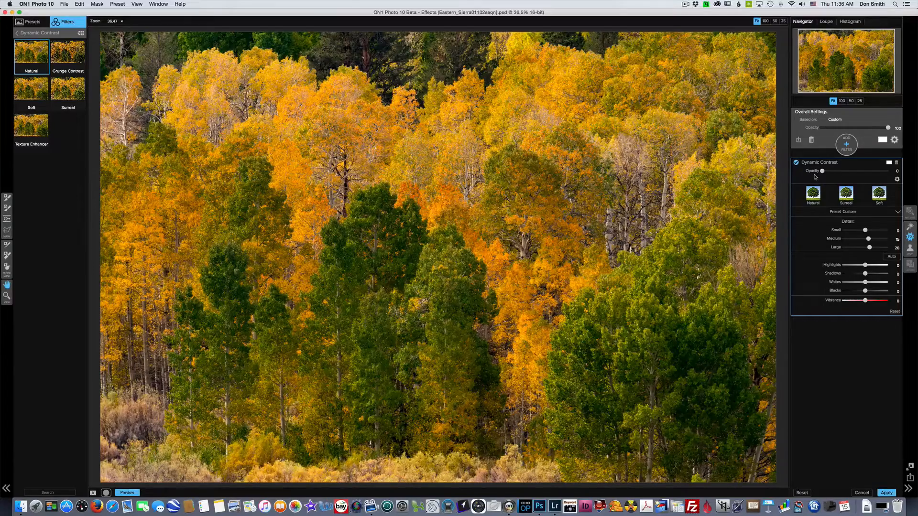
mouse_move(822, 178)
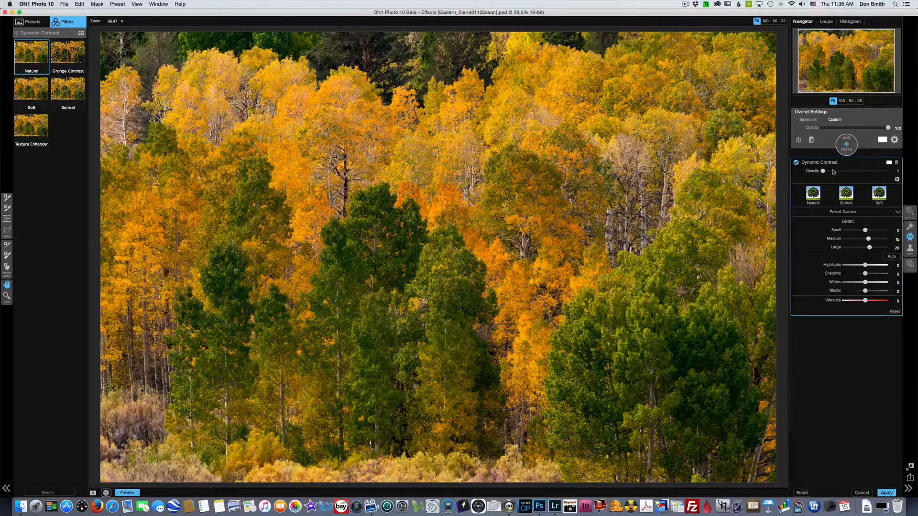
drag(823, 172, 855, 171)
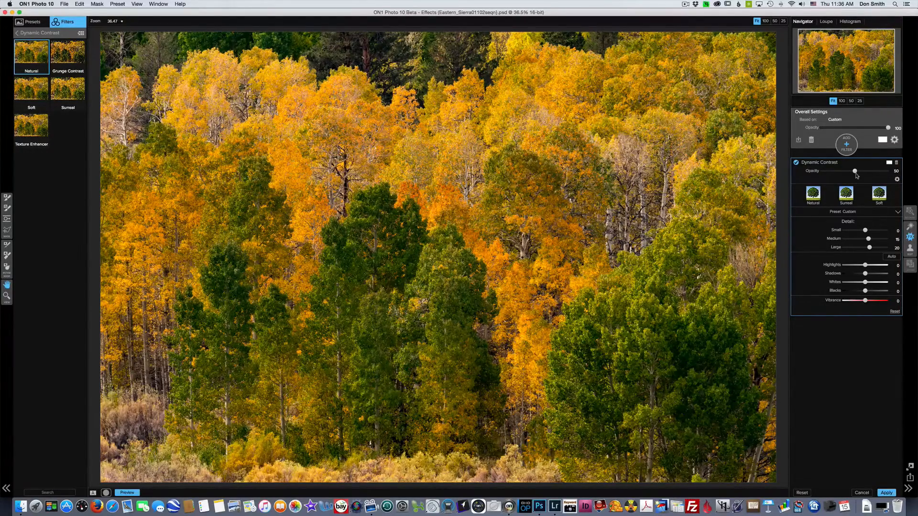
drag(854, 172, 822, 171)
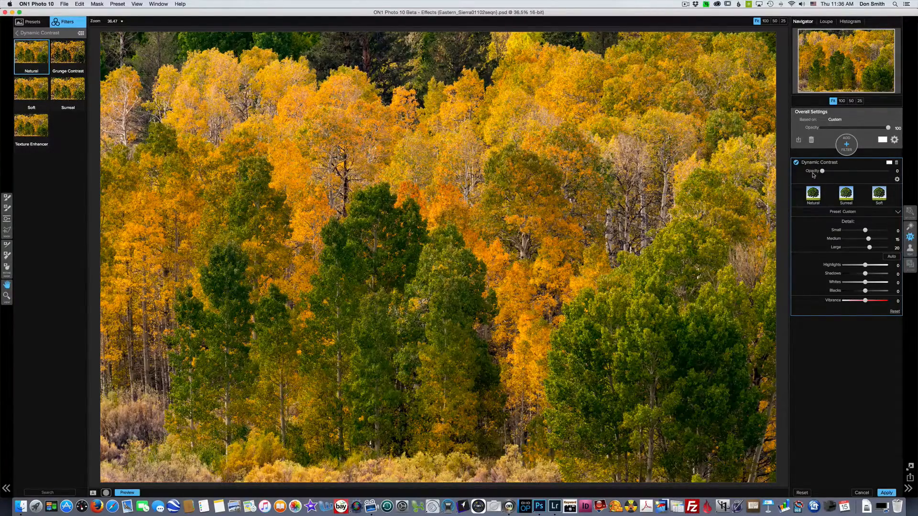
drag(823, 171, 843, 171)
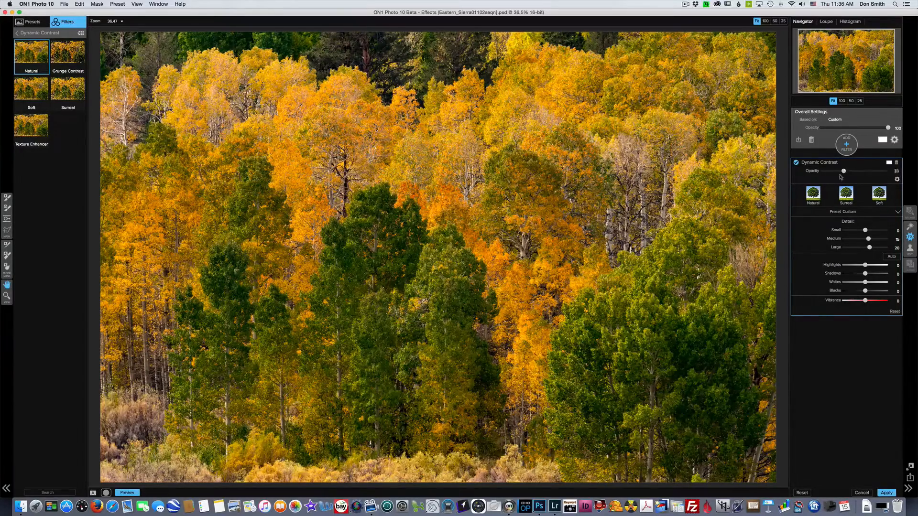
drag(843, 170, 823, 170)
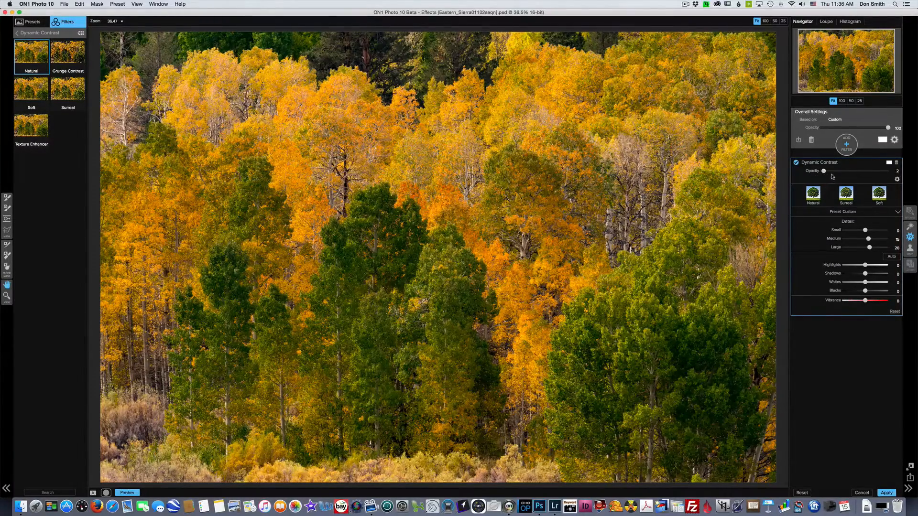
drag(825, 171, 852, 171)
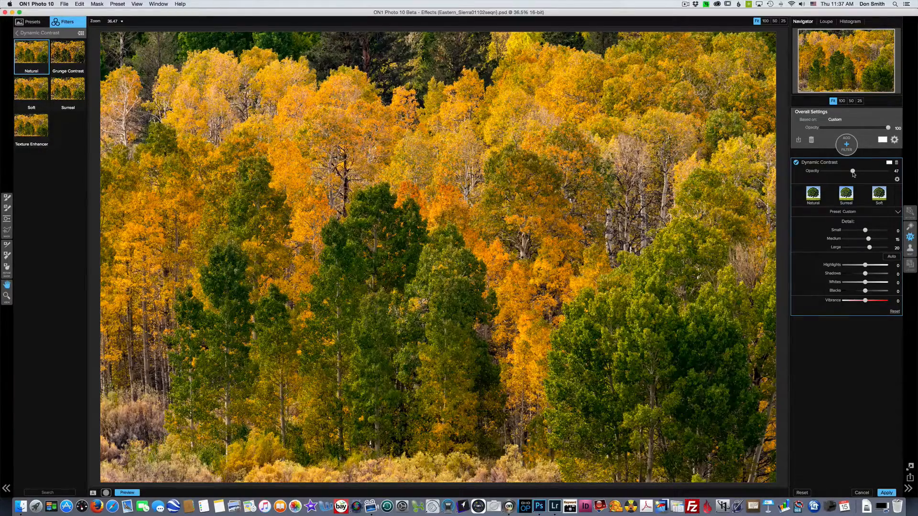
drag(852, 171, 855, 171)
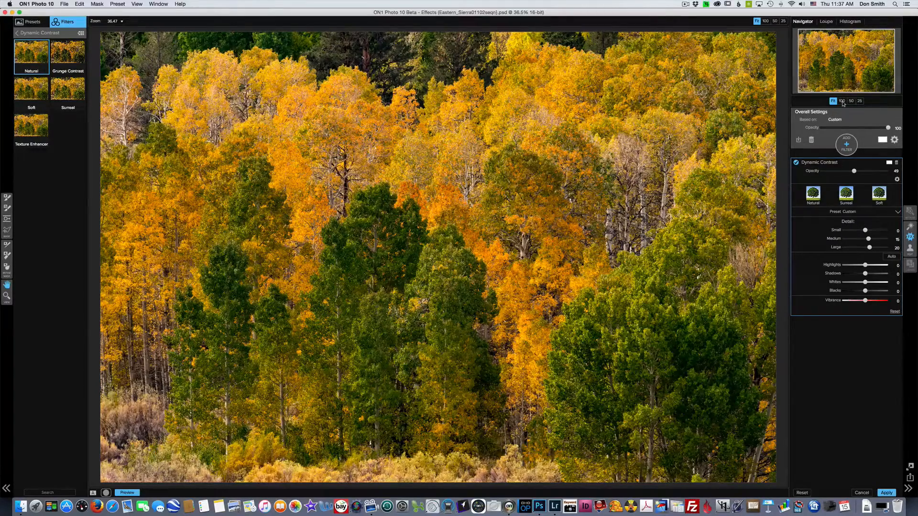
- At 100% zoom, set Dynamic Contrast Small detail to 20
click(841, 100)
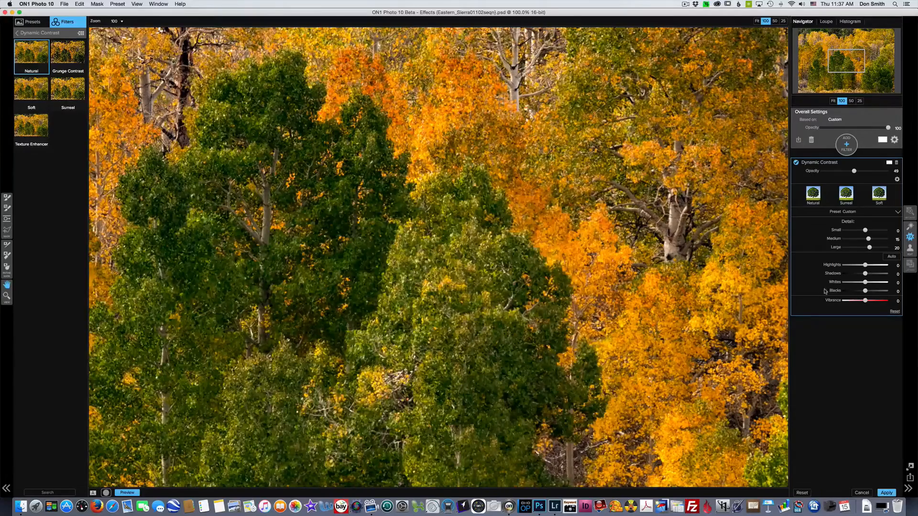
mouse_move(866, 291)
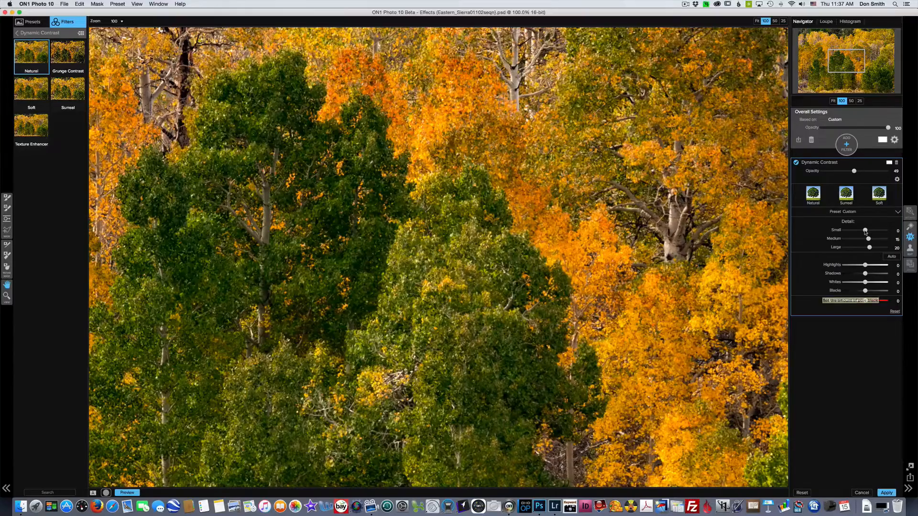
drag(866, 231, 869, 230)
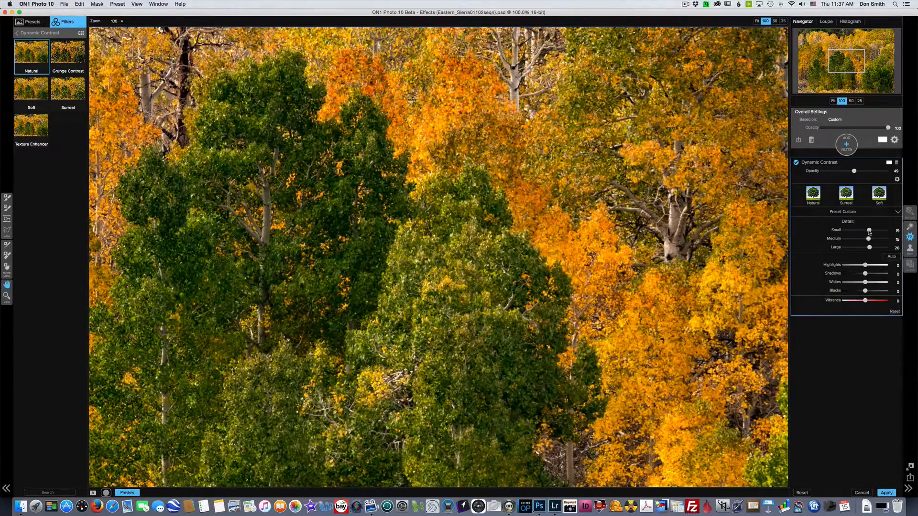
drag(869, 231, 877, 231)
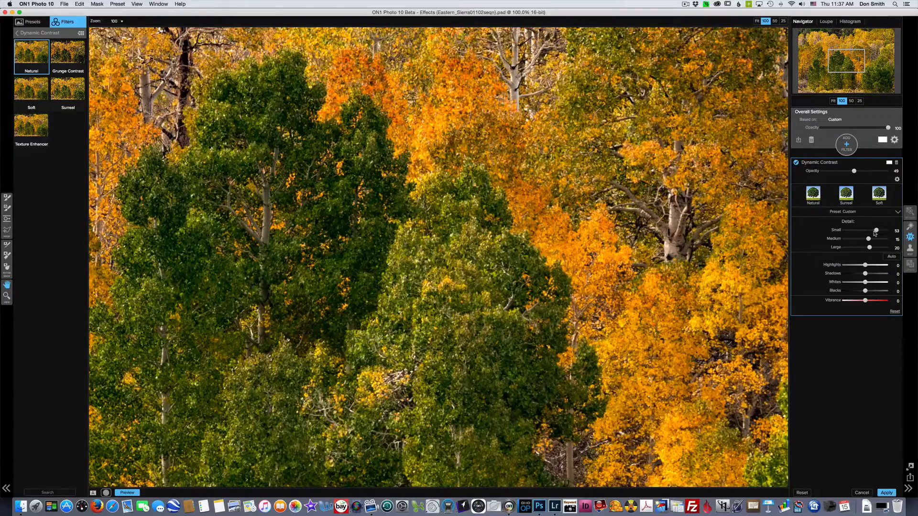
drag(877, 231, 868, 231)
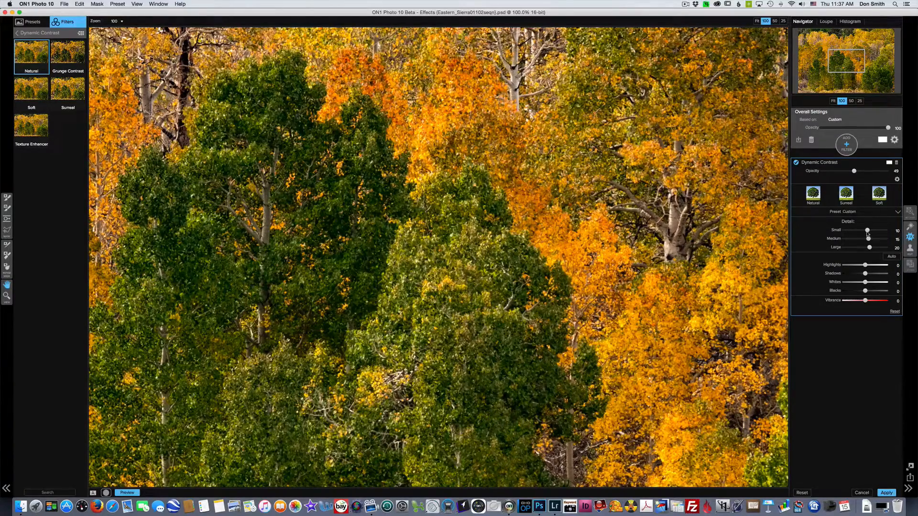
drag(867, 230, 871, 230)
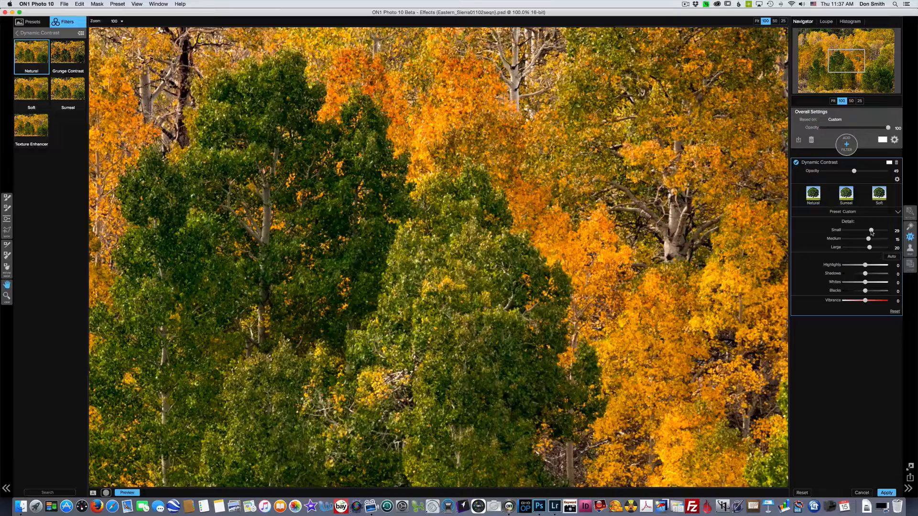
drag(871, 231, 869, 231)
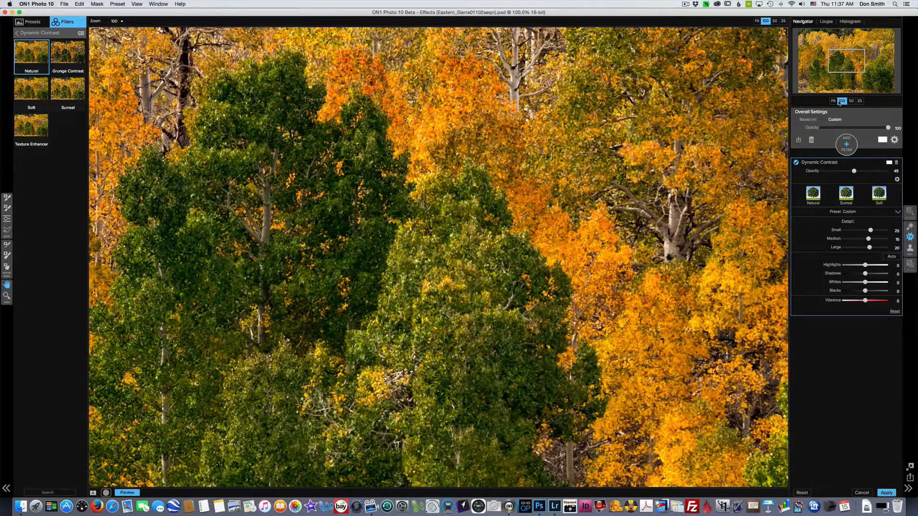
- Fit the photo in view and pull Large detail contrast just below zero
click(833, 101)
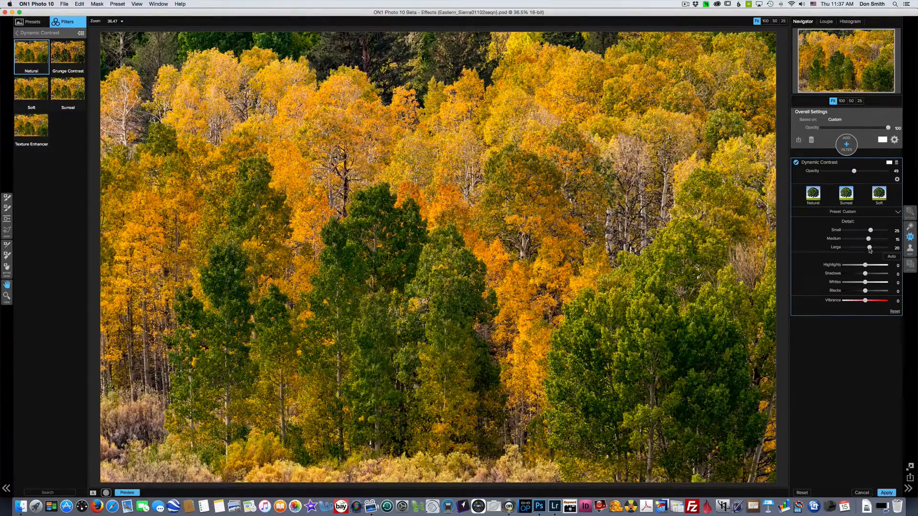
drag(869, 247, 865, 247)
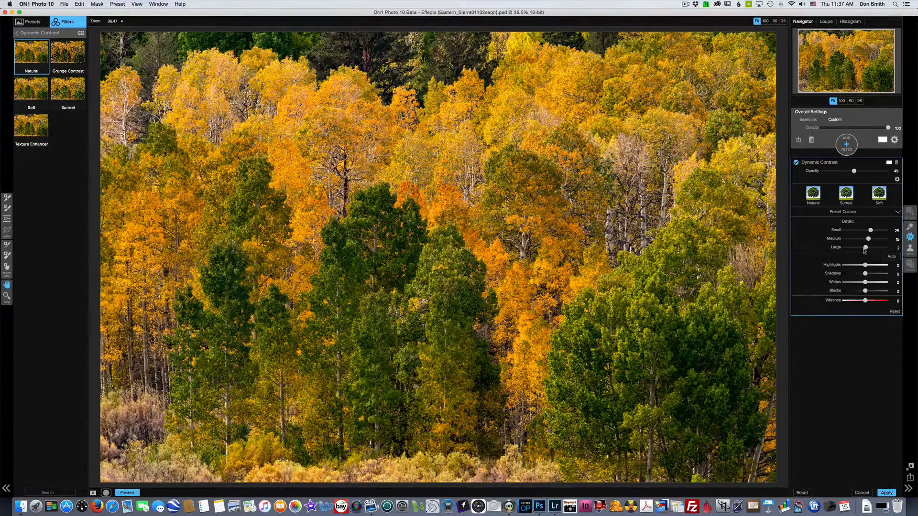
drag(866, 248, 863, 248)
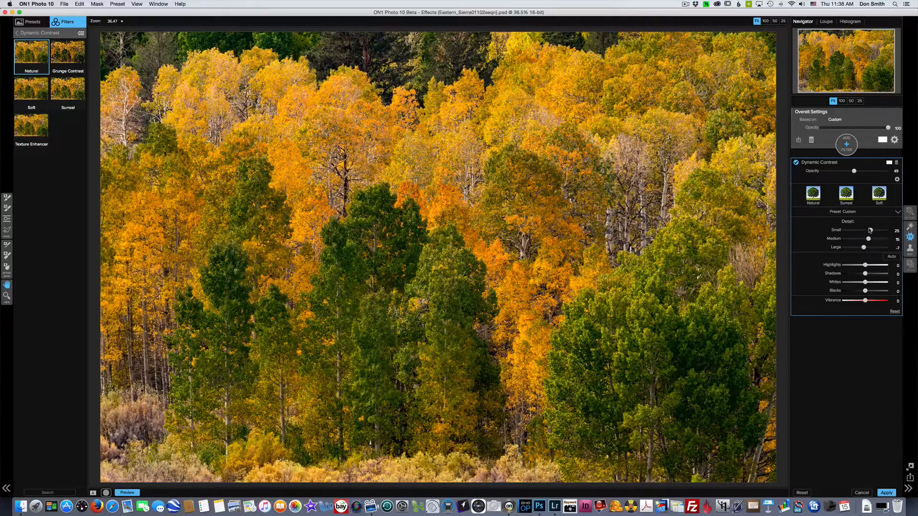
mouse_move(870, 230)
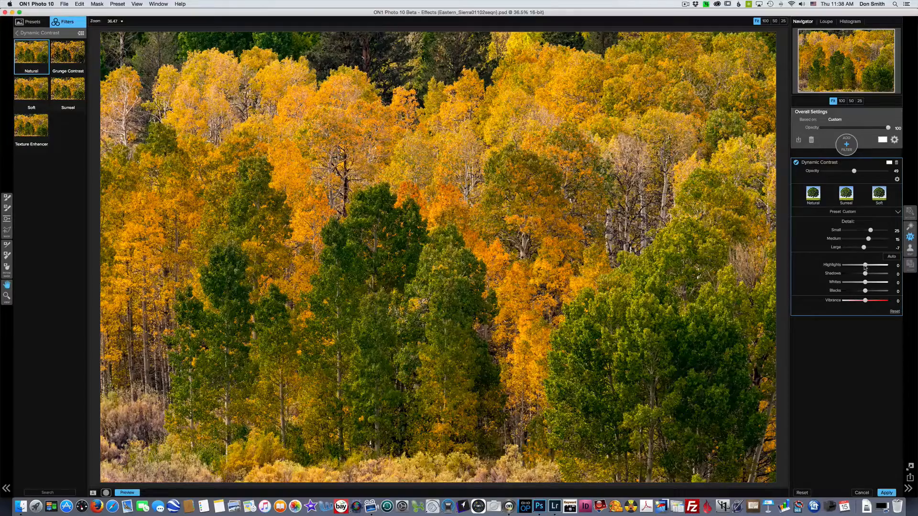
- Pull Dynamic Contrast Highlights fully down to -100, checking at full size
drag(867, 265, 852, 265)
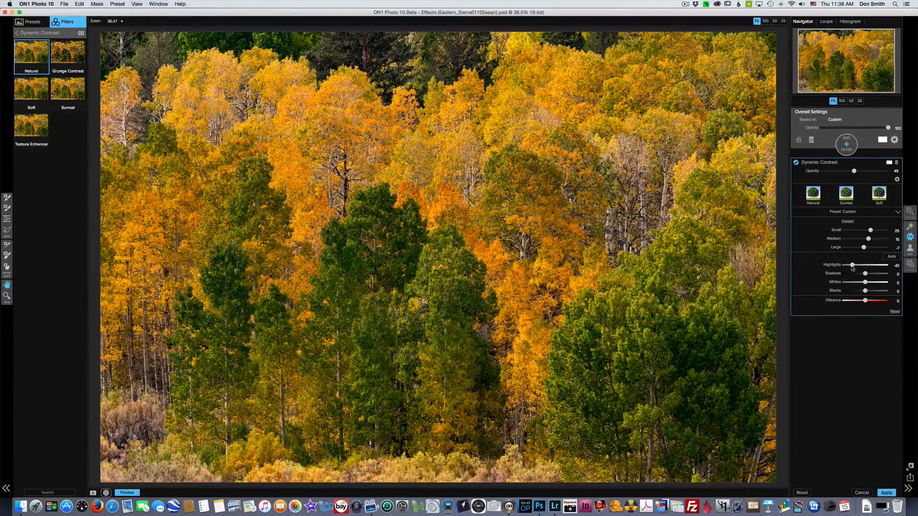
drag(852, 265, 844, 265)
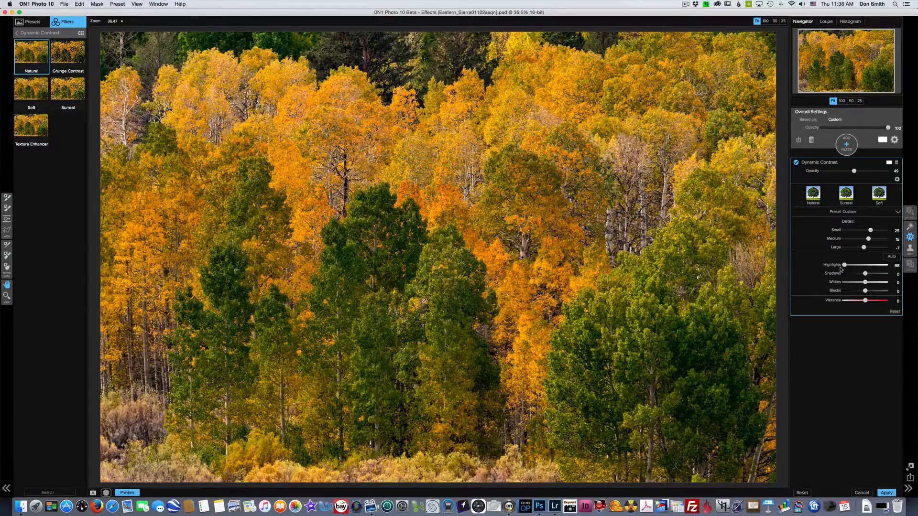
drag(843, 265, 851, 265)
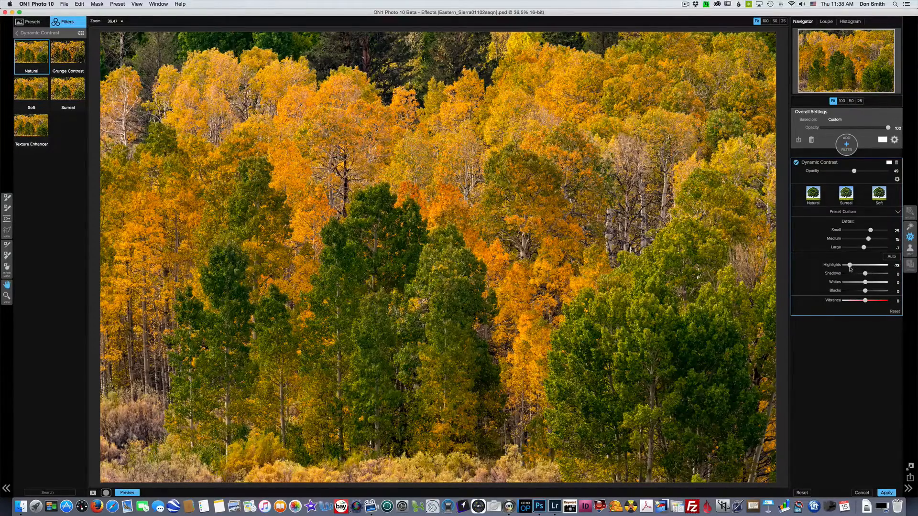
drag(849, 268, 855, 268)
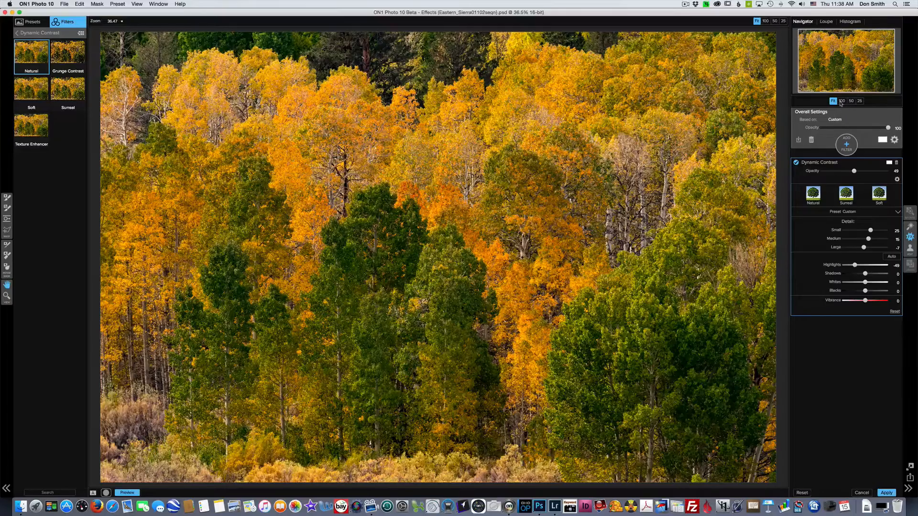
click(842, 100)
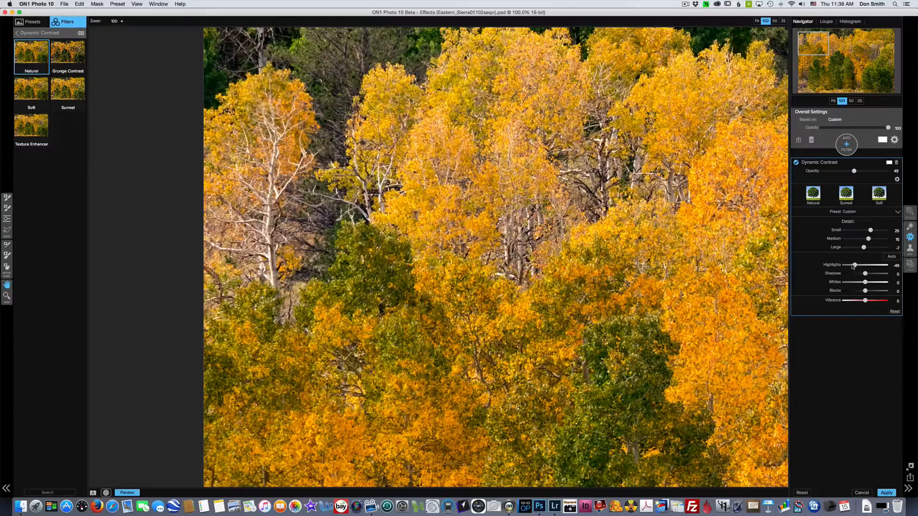
drag(855, 265, 861, 265)
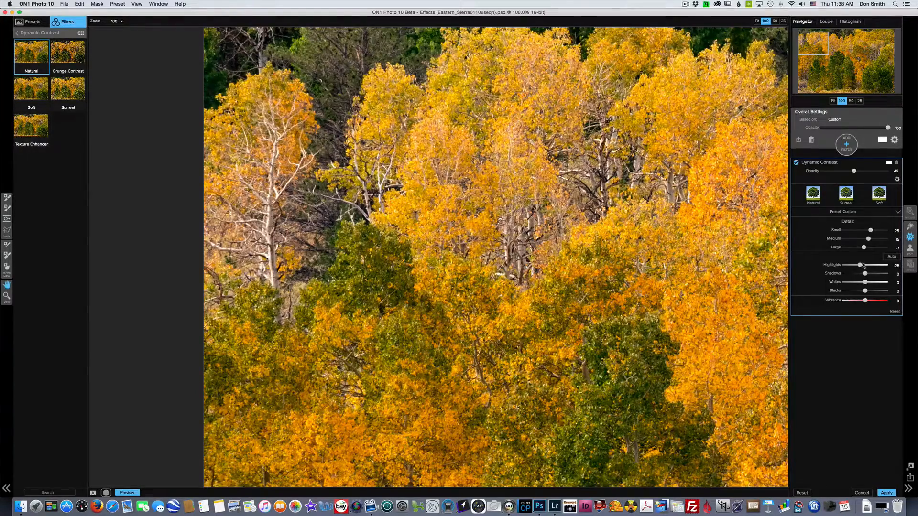
drag(860, 265, 844, 265)
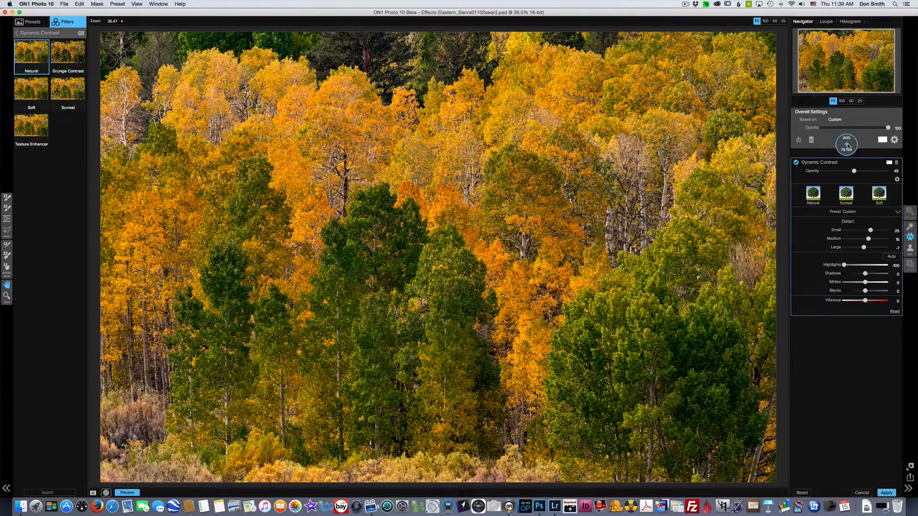
click(847, 143)
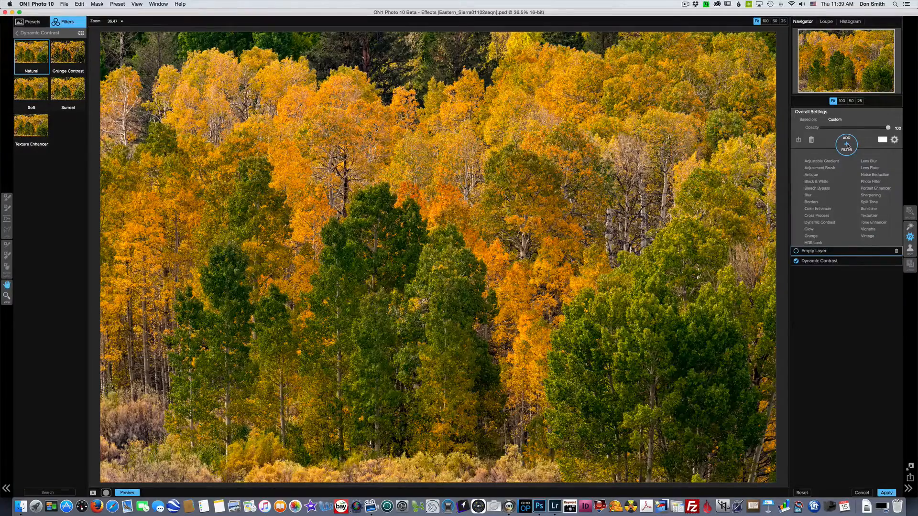
mouse_move(846, 146)
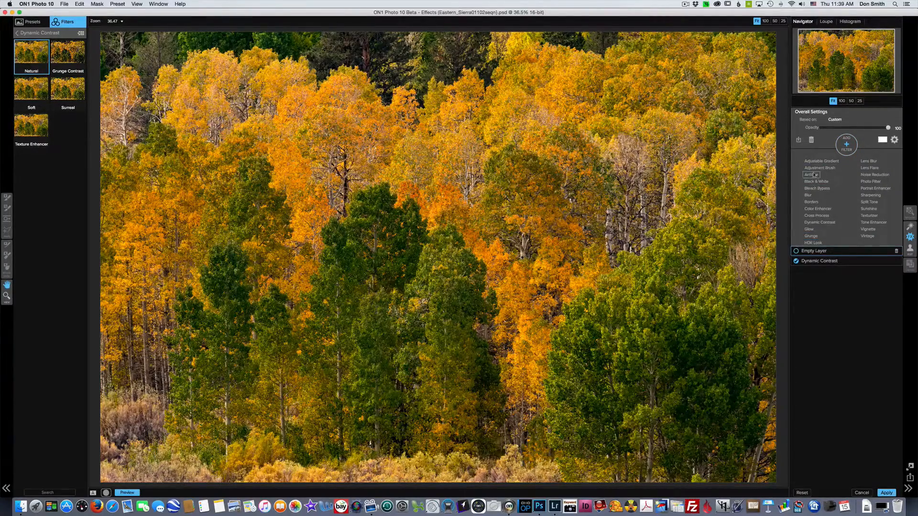
mouse_move(872, 195)
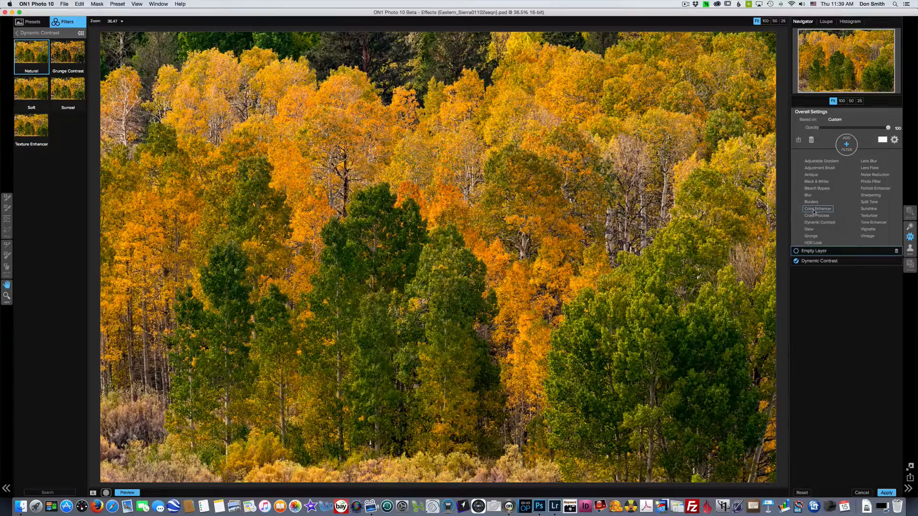
- Add a Color Enhancer filter above the Dynamic Contrast filter
click(817, 209)
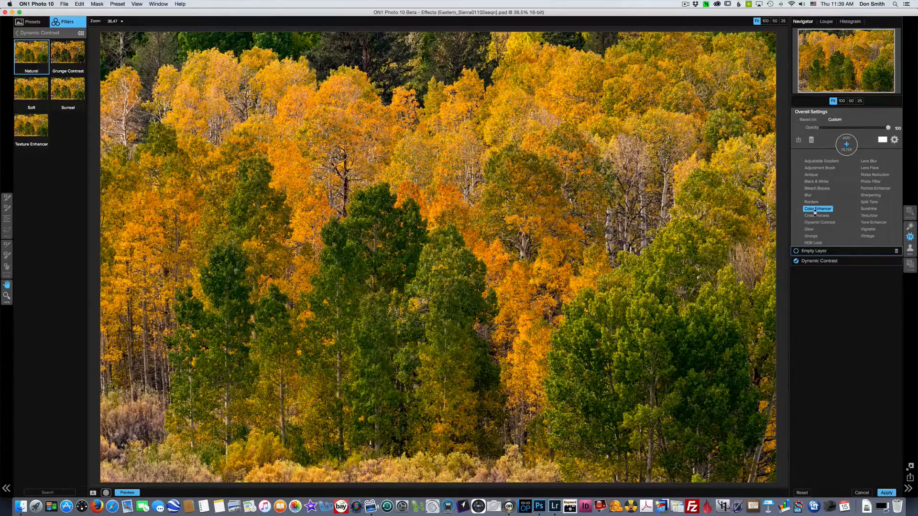
click(817, 209)
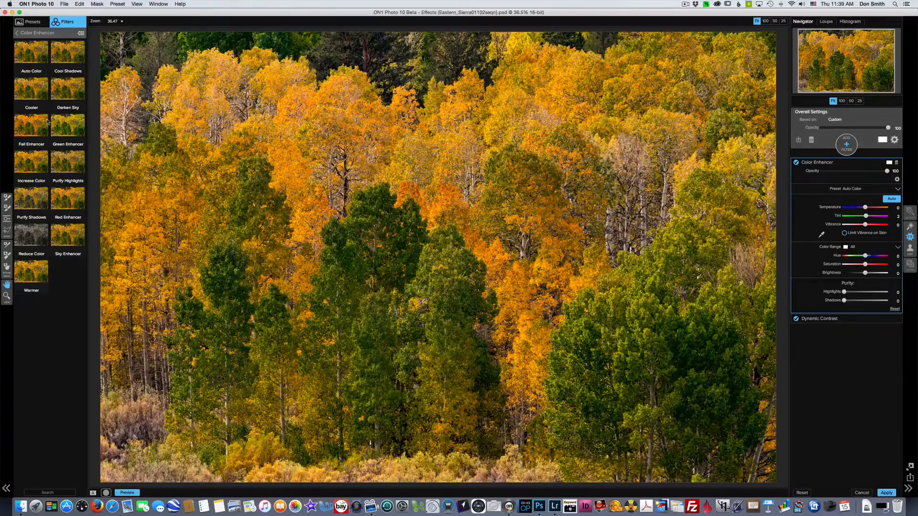
- Apply the Fall Enhancer preset and settle Color Enhancer opacity at a low value
click(31, 127)
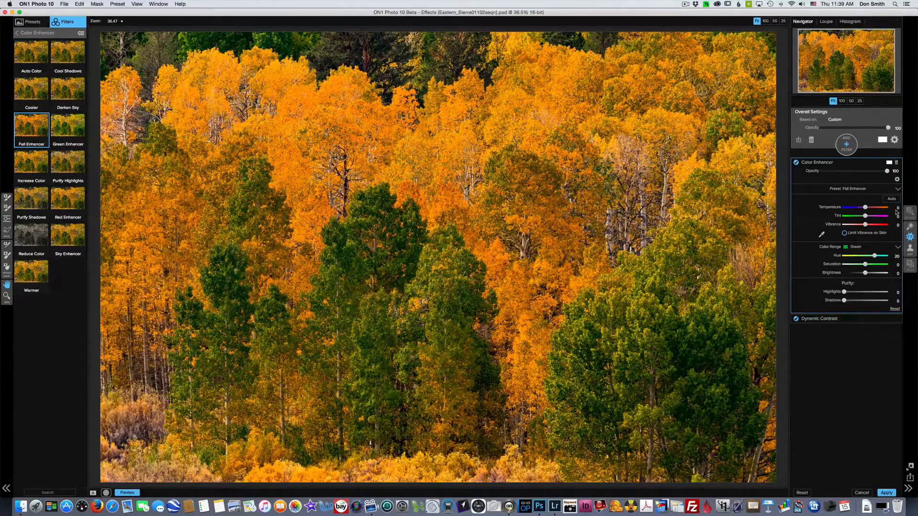
mouse_move(862, 205)
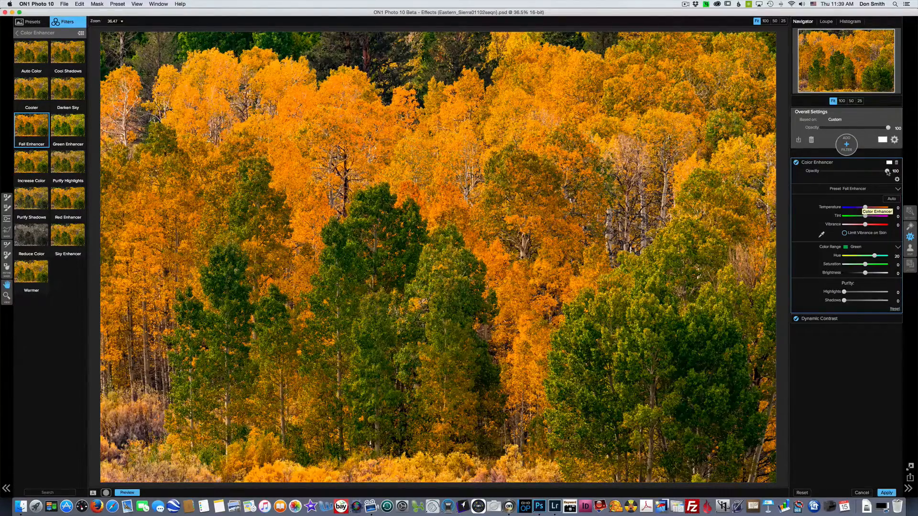
drag(889, 171, 821, 171)
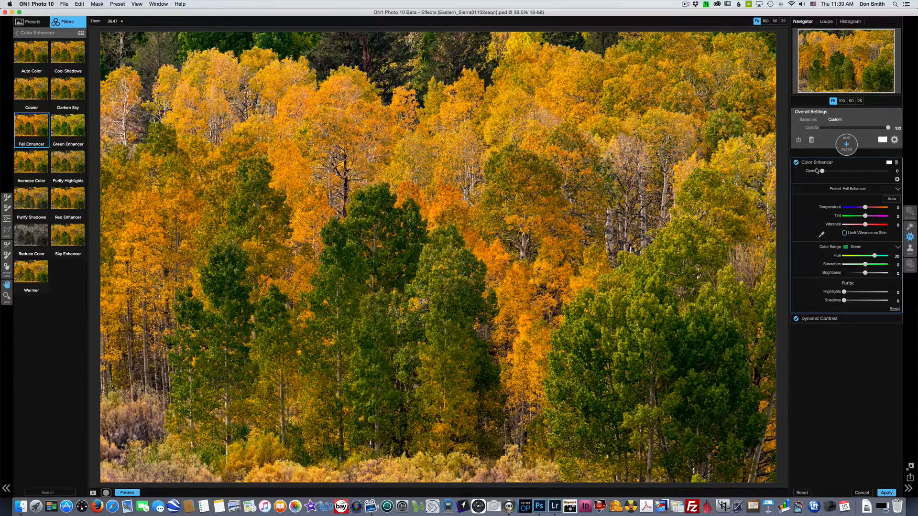
drag(823, 171, 833, 171)
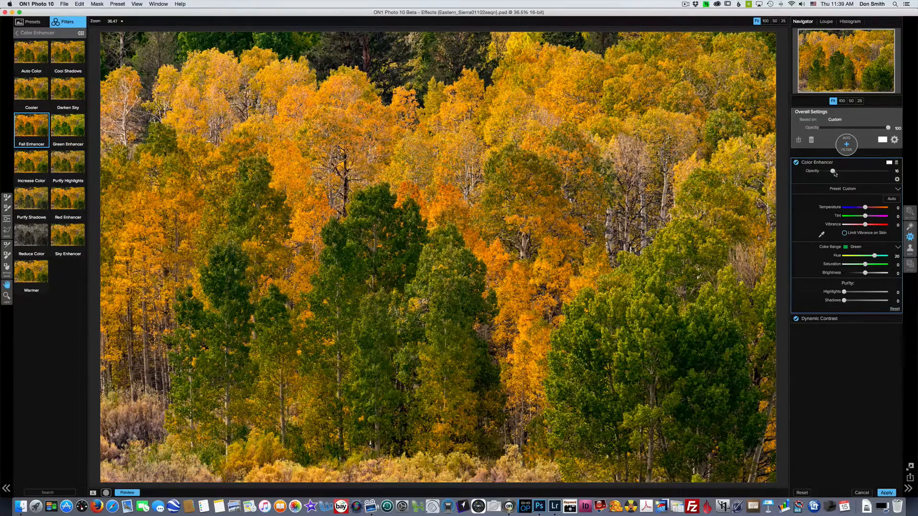
drag(833, 171, 842, 171)
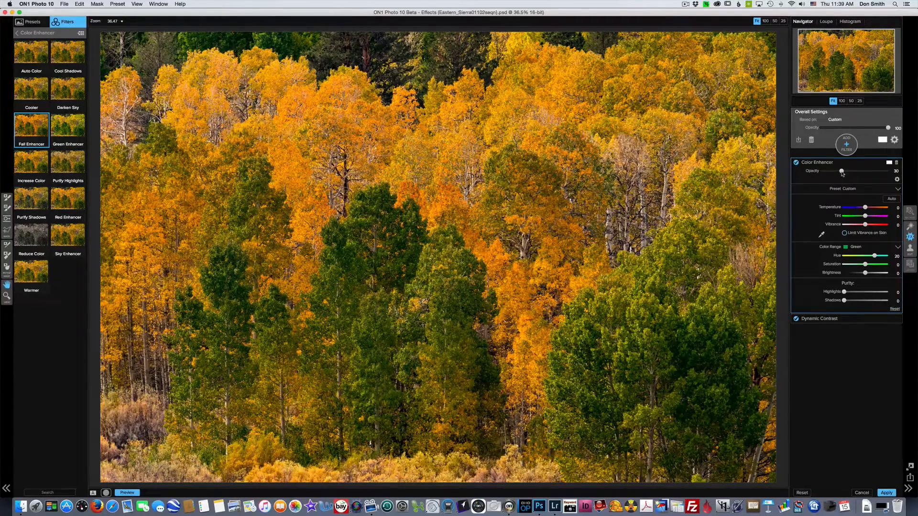
drag(842, 172, 833, 172)
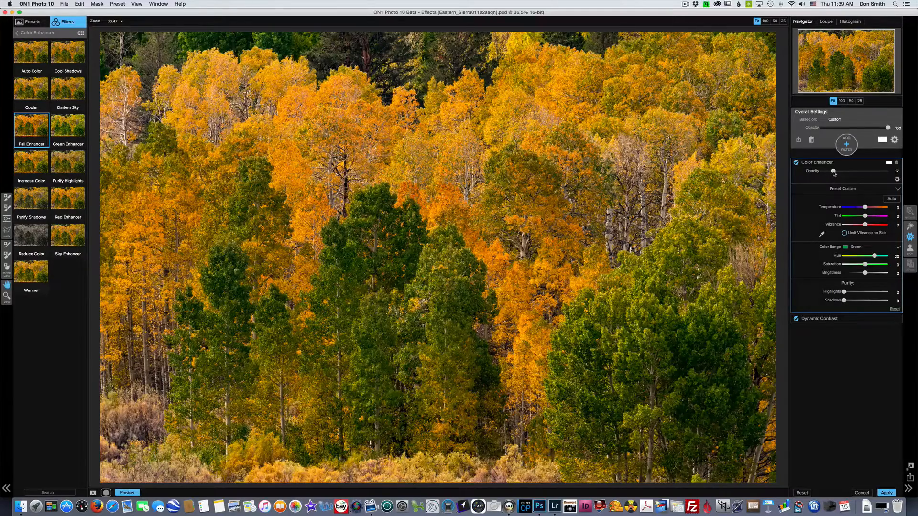
drag(833, 171, 834, 172)
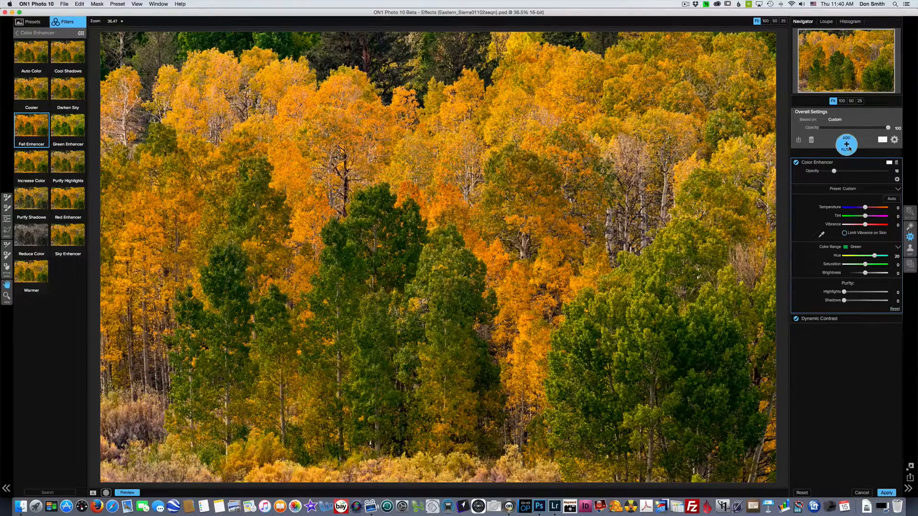
- Add a Sharpening filter, bringing up its full-screen preset gallery
click(846, 144)
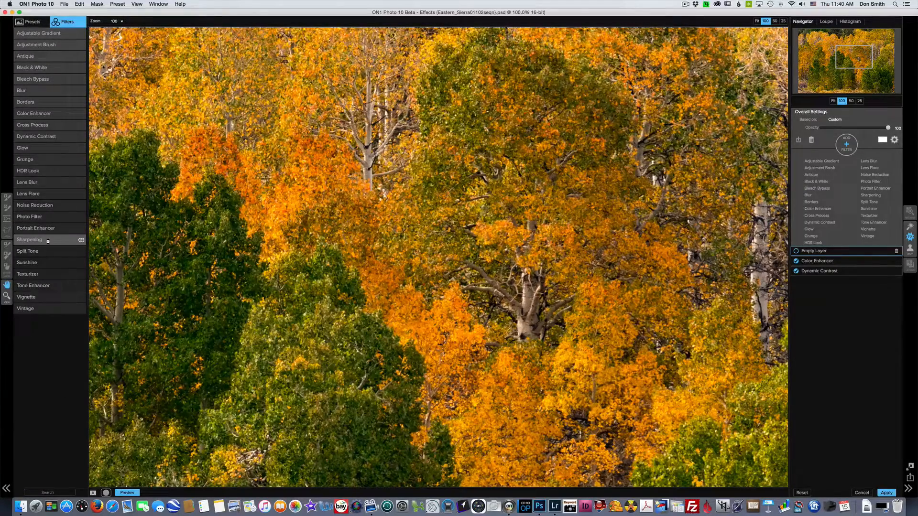
click(30, 240)
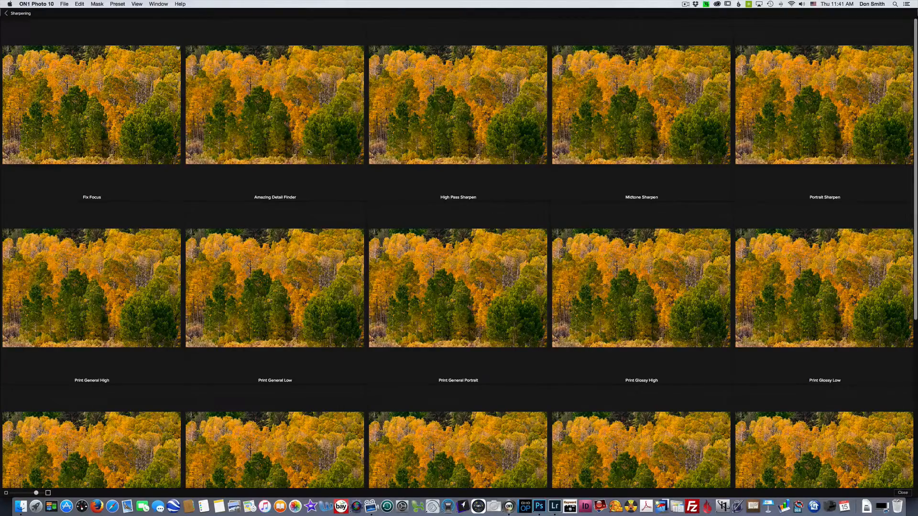
mouse_move(291, 149)
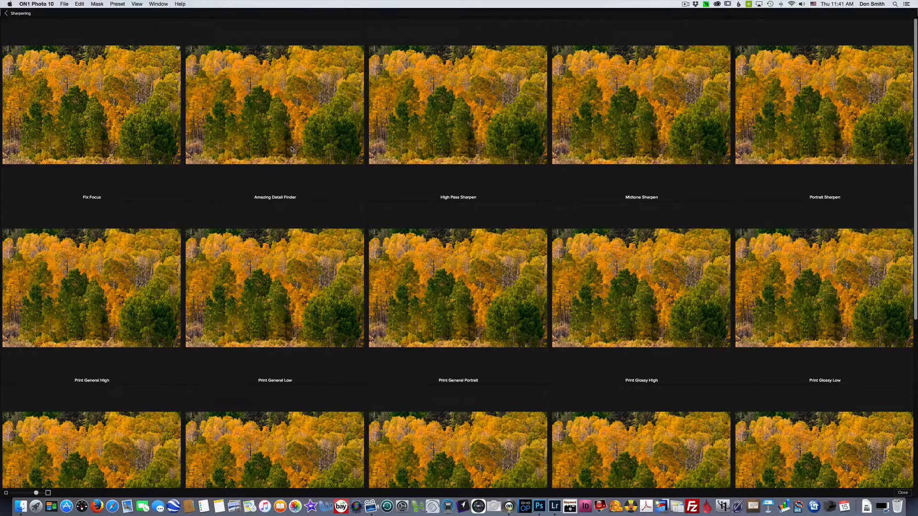
mouse_move(441, 144)
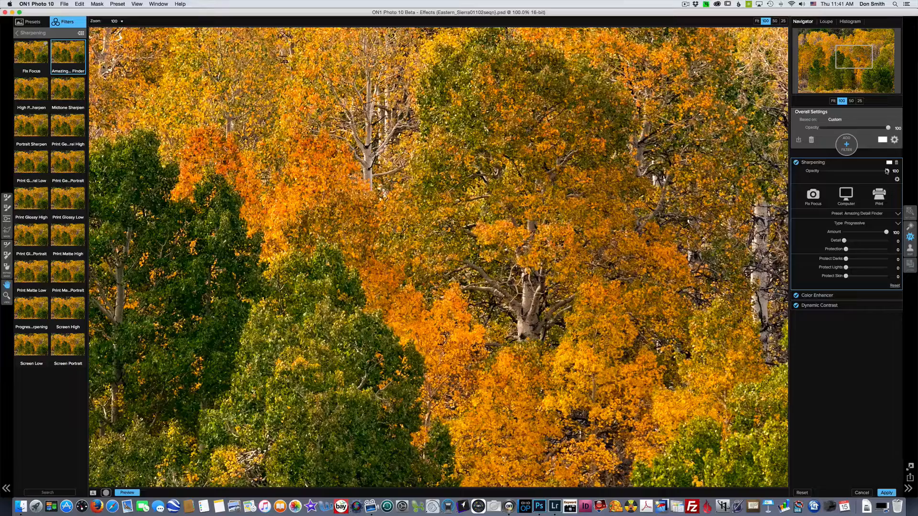
- Compare Sharpening at zero, then settle its opacity at 50
drag(888, 171, 823, 171)
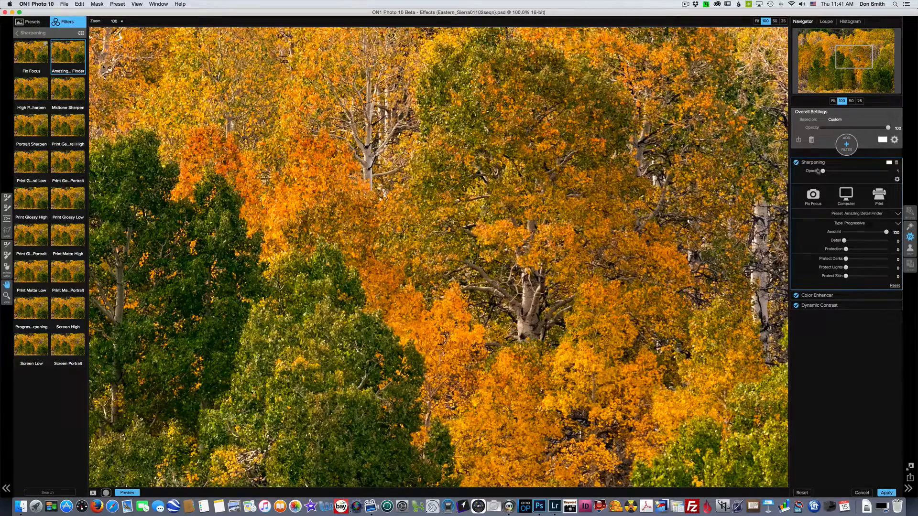
drag(822, 171, 820, 171)
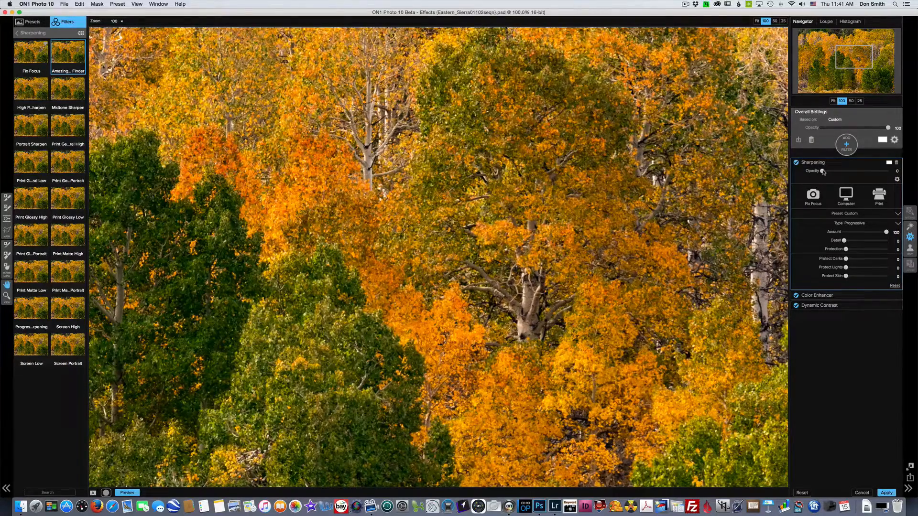
drag(823, 172, 858, 172)
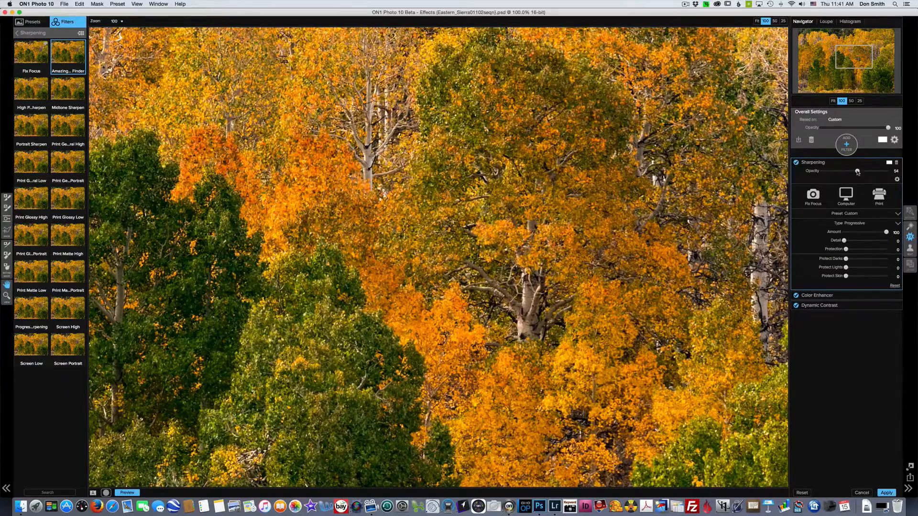
drag(860, 171, 855, 171)
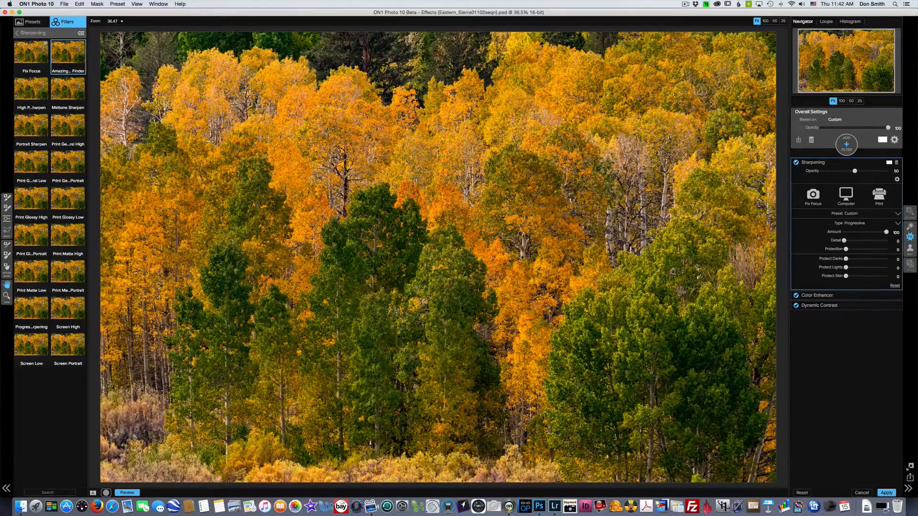
mouse_move(852, 145)
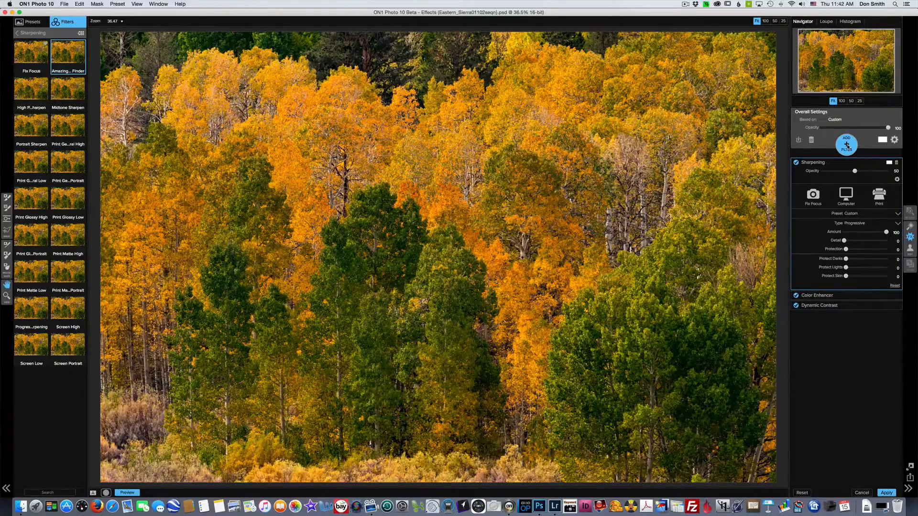
click(845, 142)
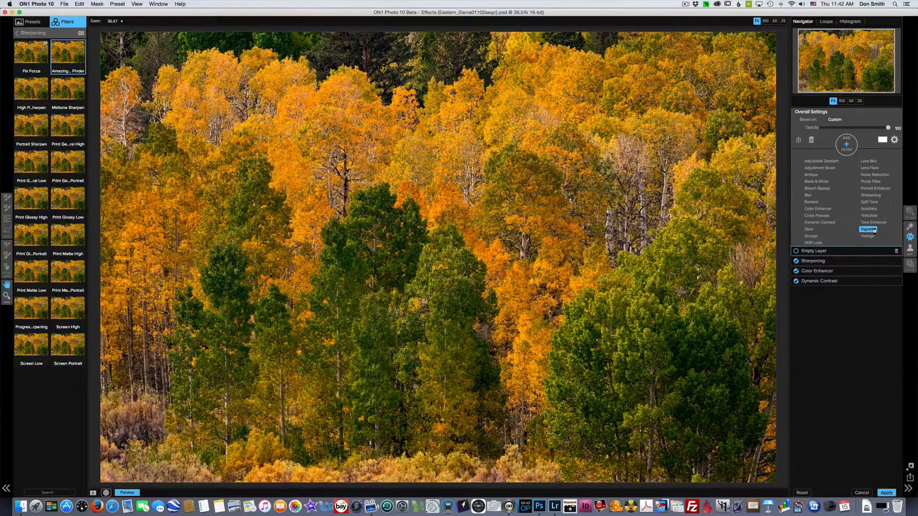
- Add a Vignette filter to the stack using the Big Softy preset
click(869, 229)
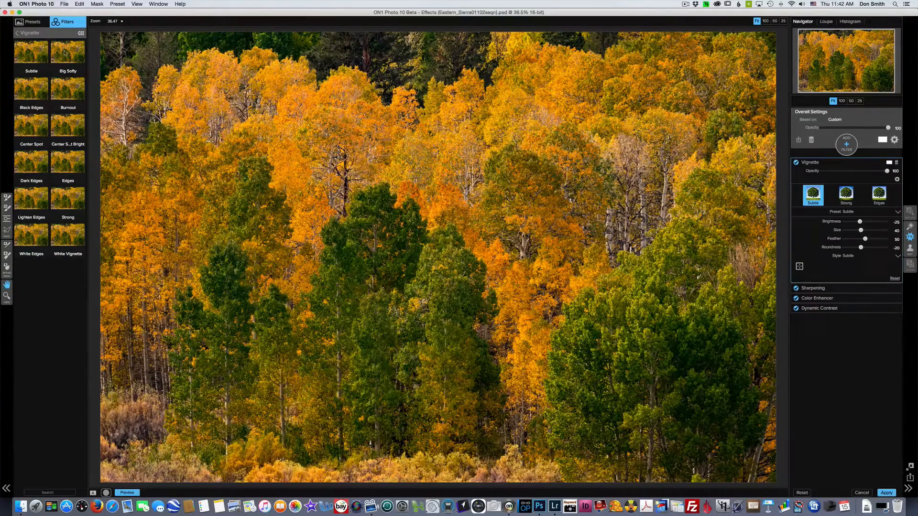
click(68, 52)
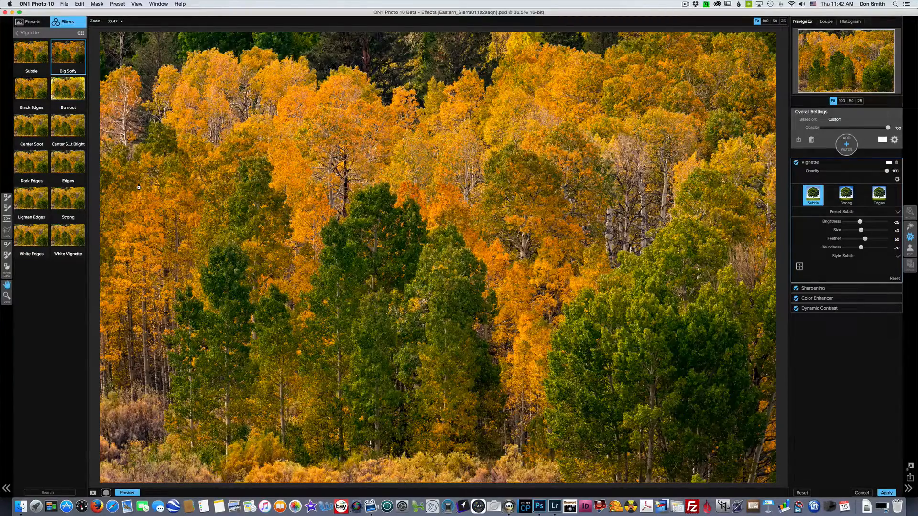
click(67, 55)
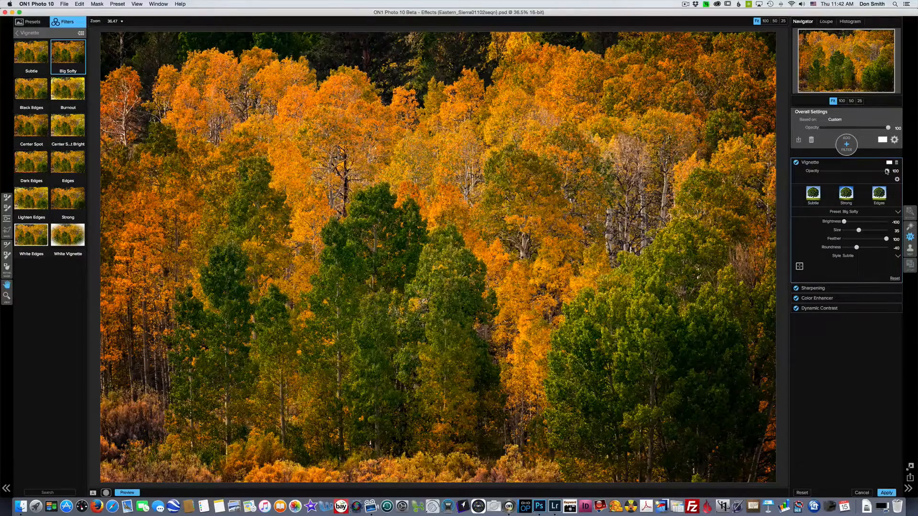
- Settle the vignette's opacity at about 61 after comparing weaker and stronger strengths
drag(889, 171, 845, 172)
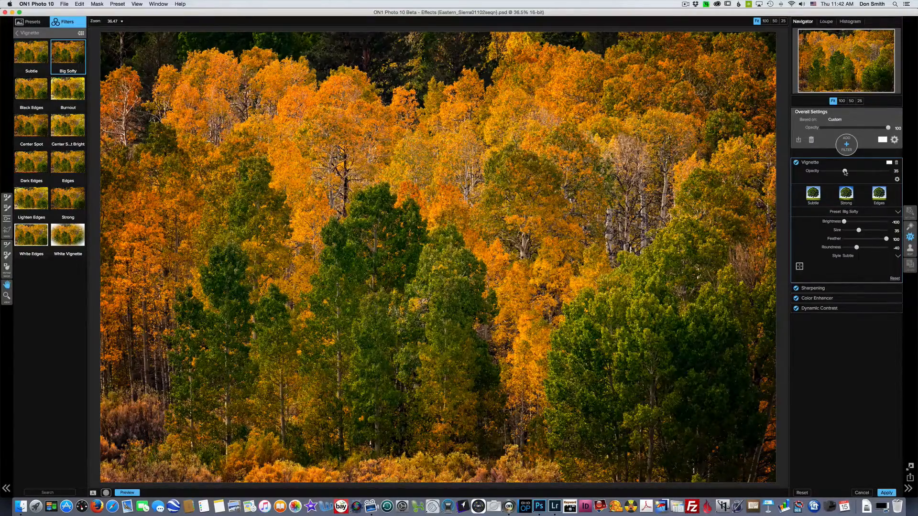
drag(845, 172, 822, 171)
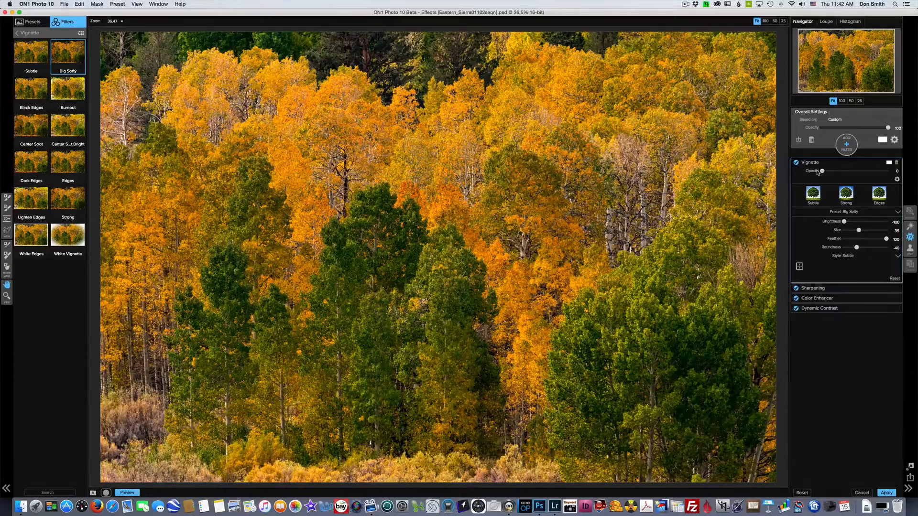
drag(822, 171, 841, 170)
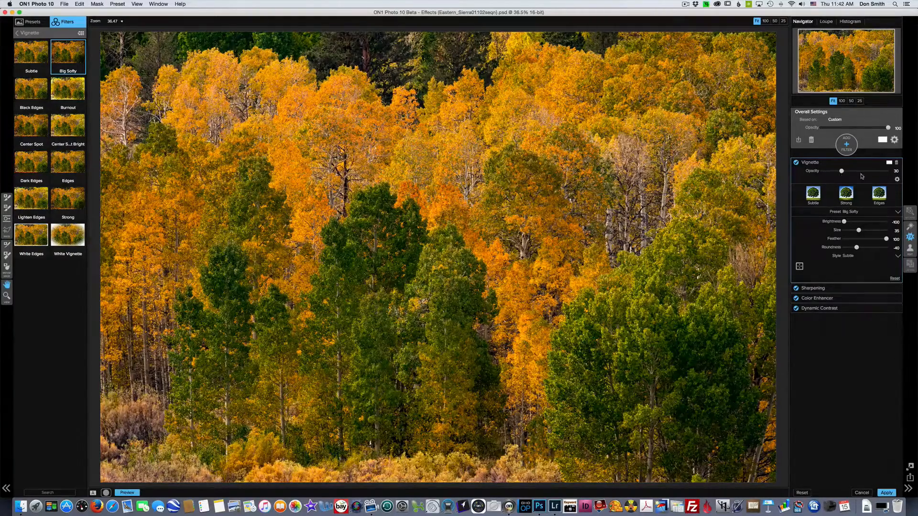
drag(842, 171, 862, 172)
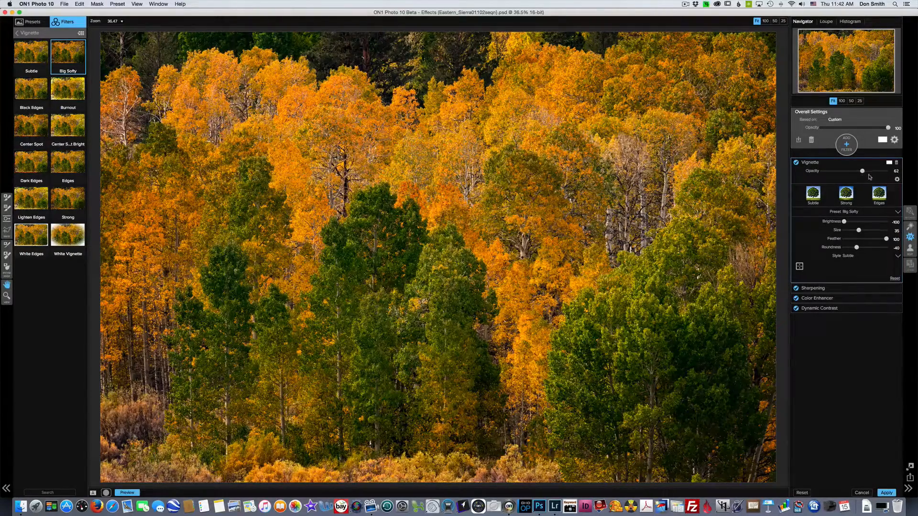
drag(863, 171, 888, 172)
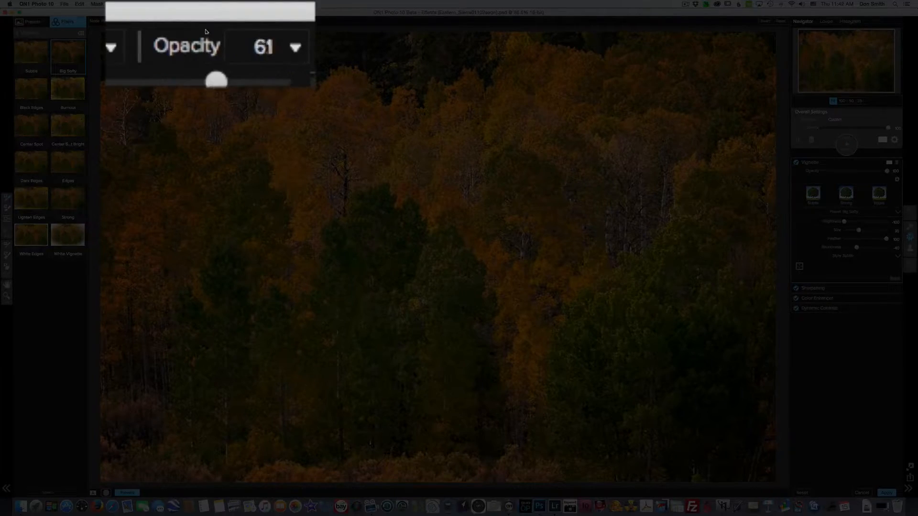
- Lower the masking brush strength before painting the vignette off the lower-right green trees
drag(216, 80, 163, 79)
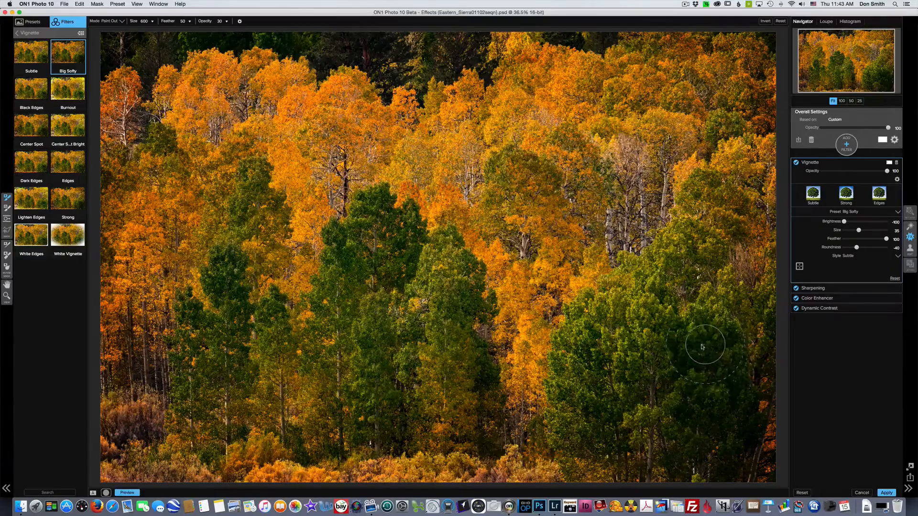
mouse_move(679, 407)
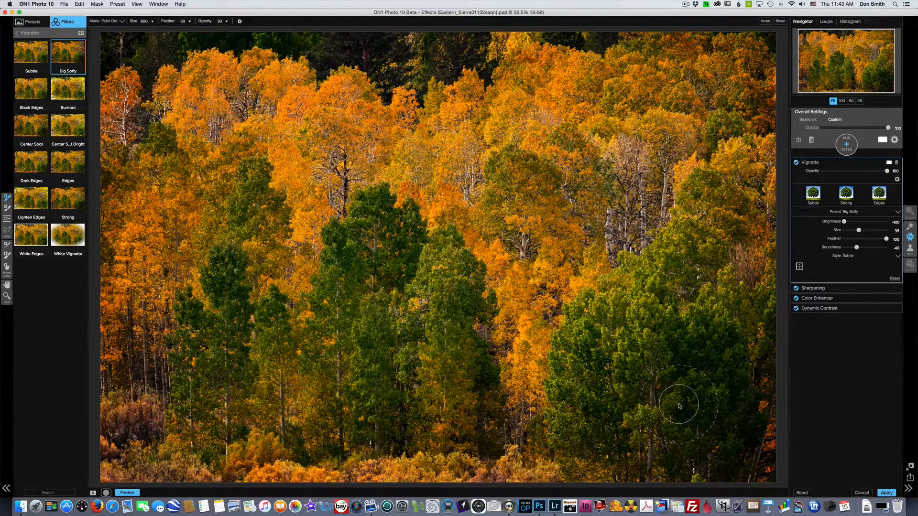
mouse_move(667, 395)
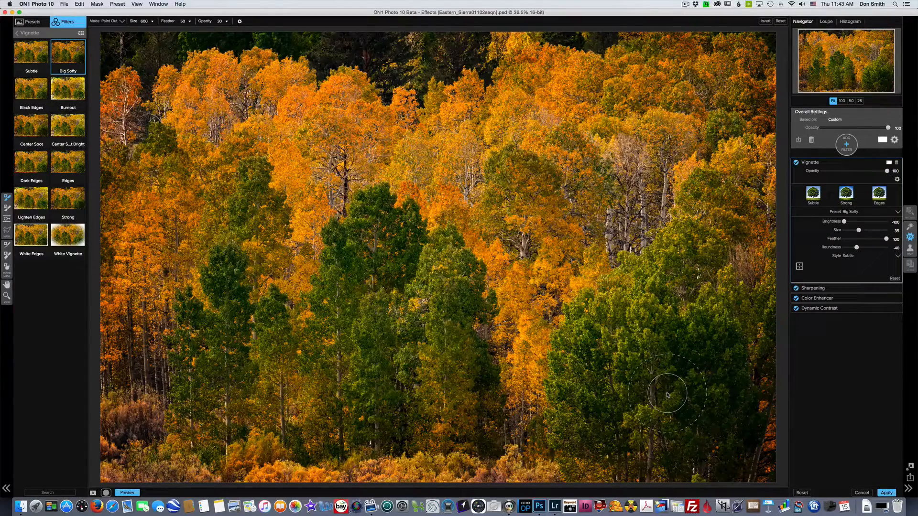
mouse_move(637, 380)
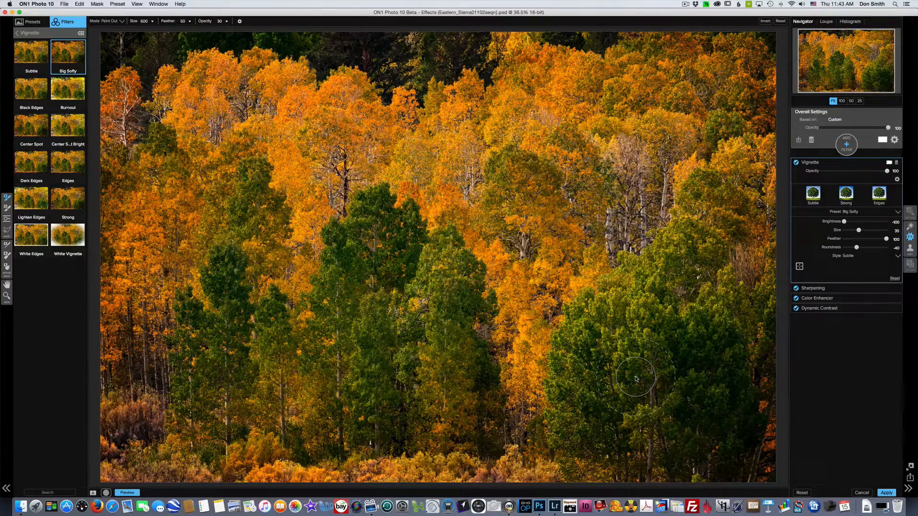
mouse_move(700, 367)
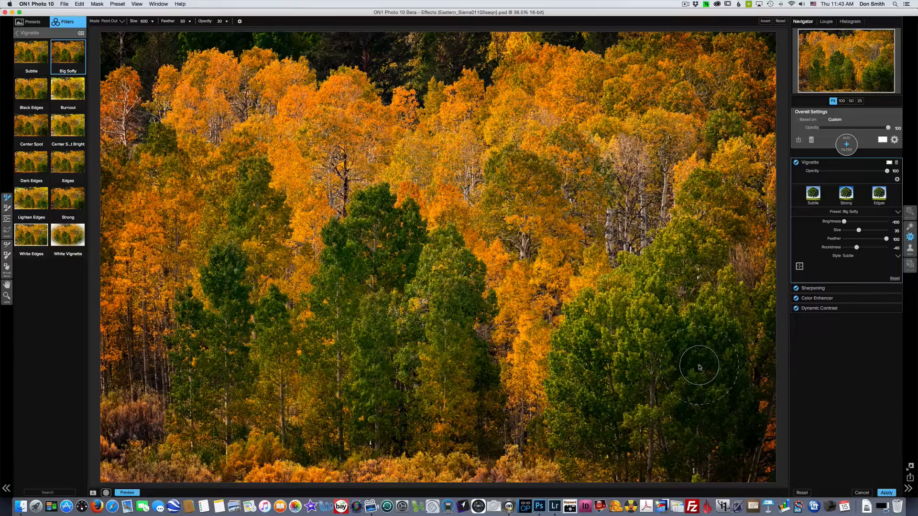
mouse_move(692, 376)
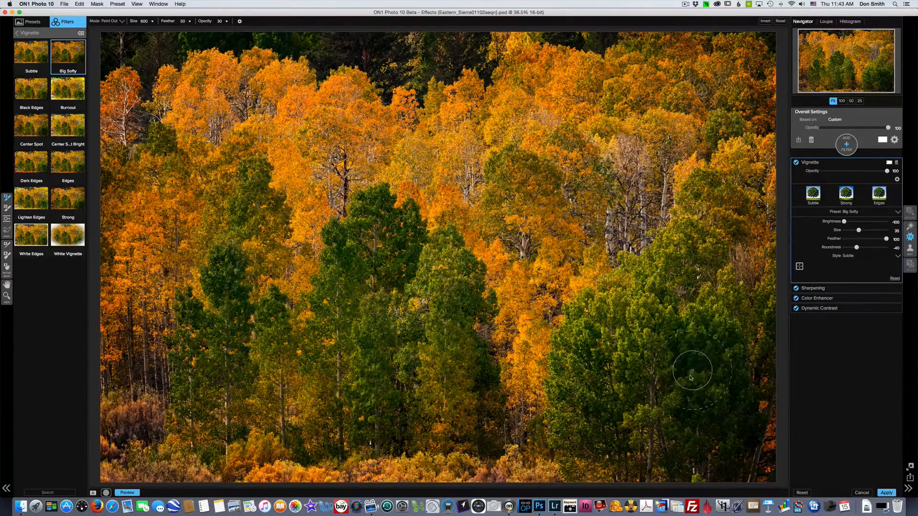
mouse_move(689, 350)
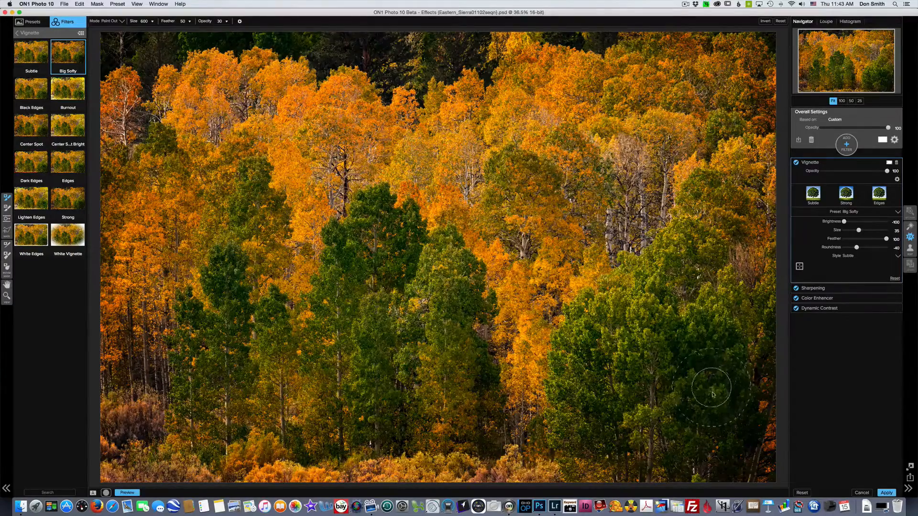
mouse_move(703, 350)
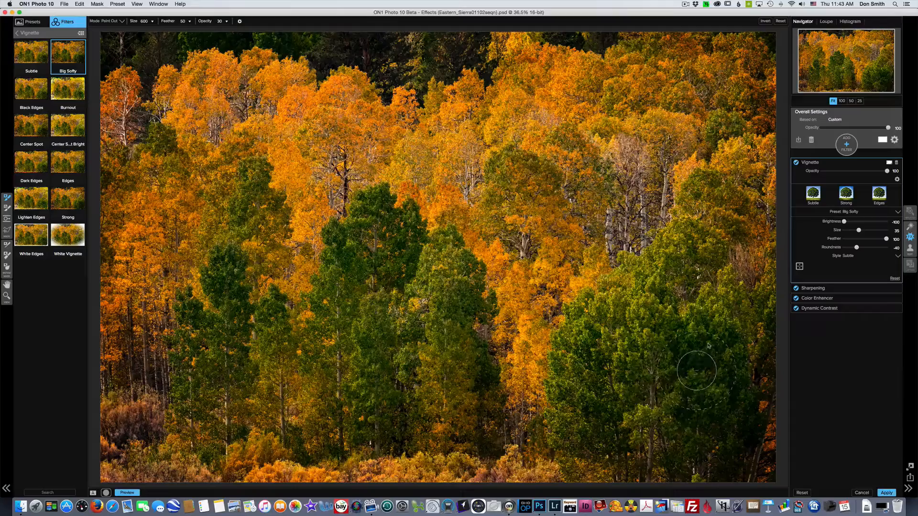
mouse_move(698, 346)
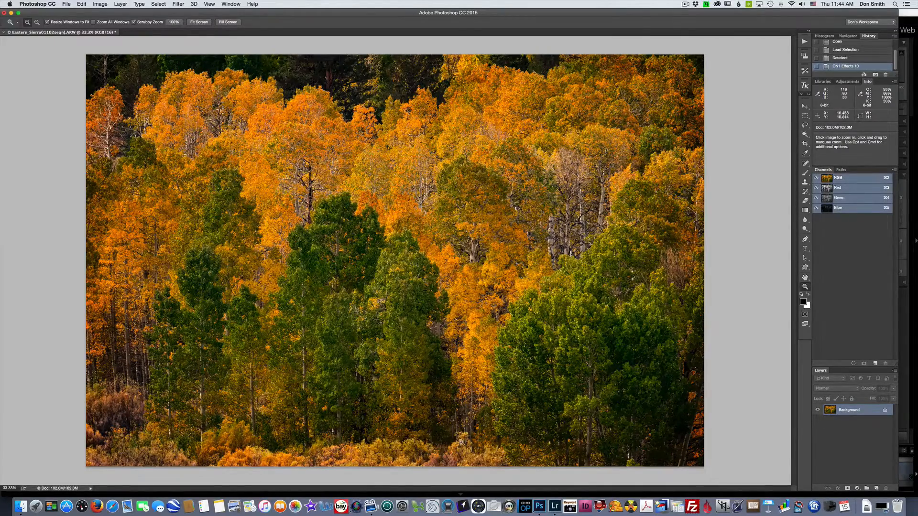
- Switch to Lightroom's Develop module to show the unedited original aspen photo
click(555, 506)
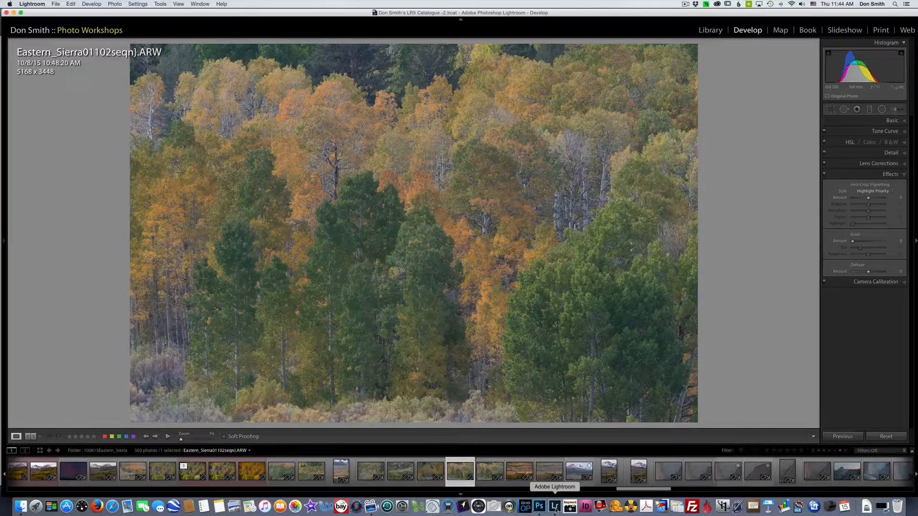
mouse_move(539, 506)
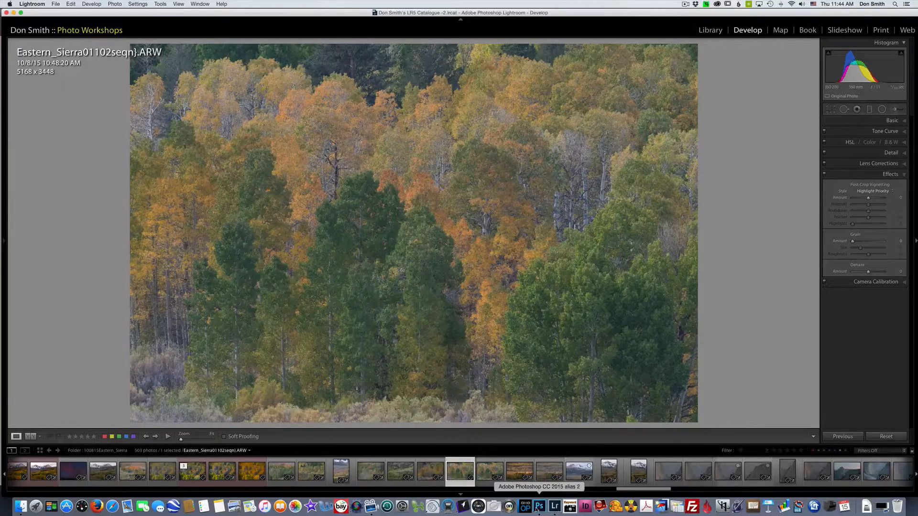